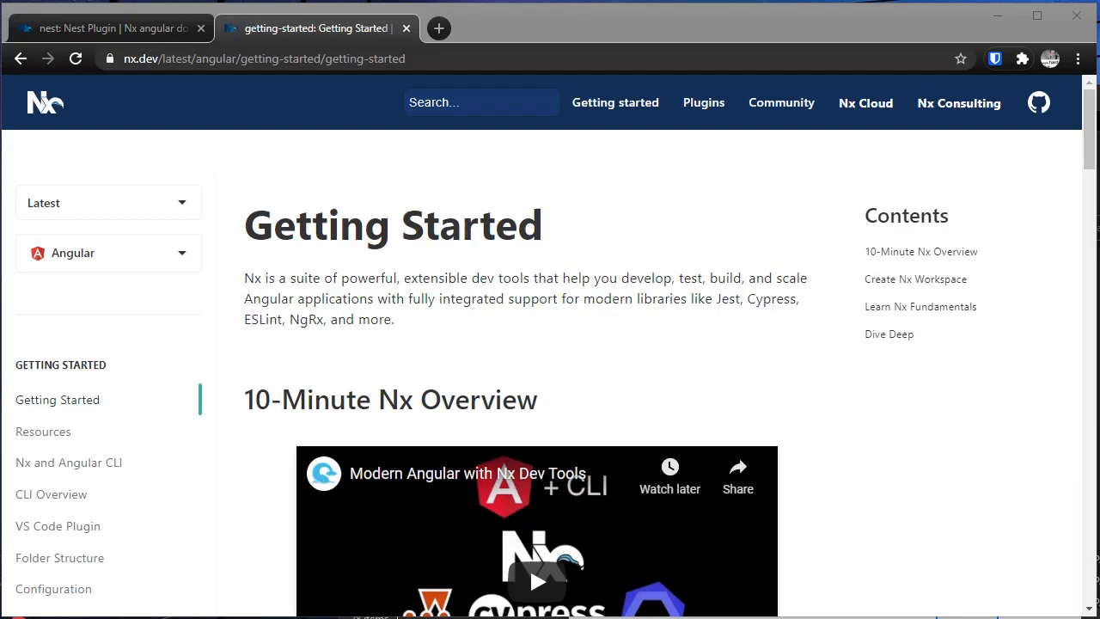
# Scroll the Nx Getting Started page down to the Create Nx Workspace npx command
pyautogui.scroll(-3)
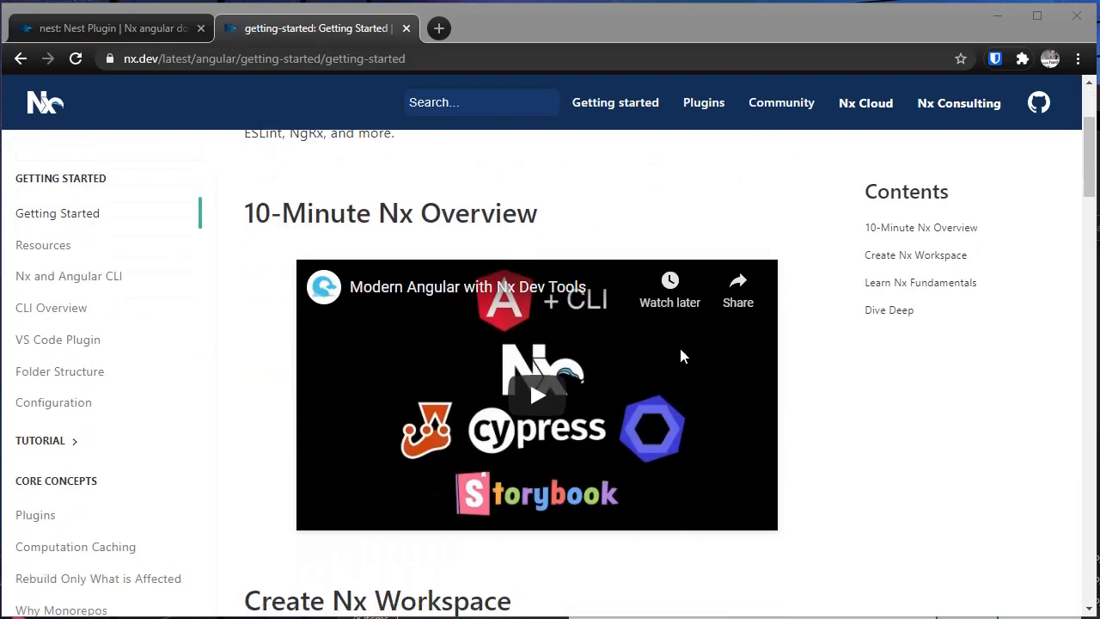
pyautogui.scroll(-3)
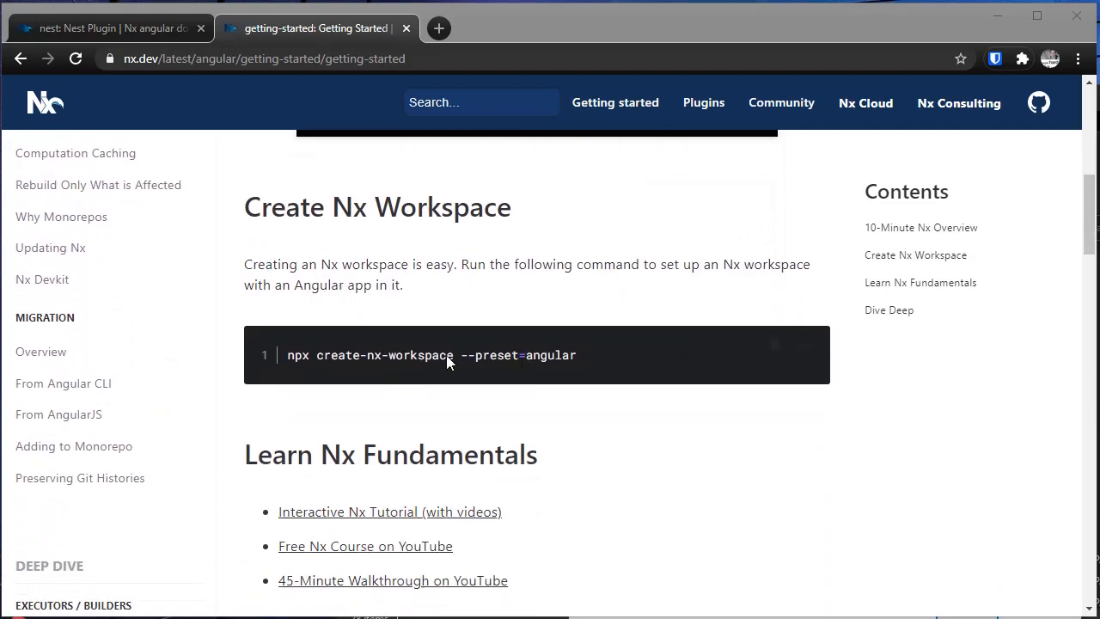
pyautogui.moveTo(296, 363)
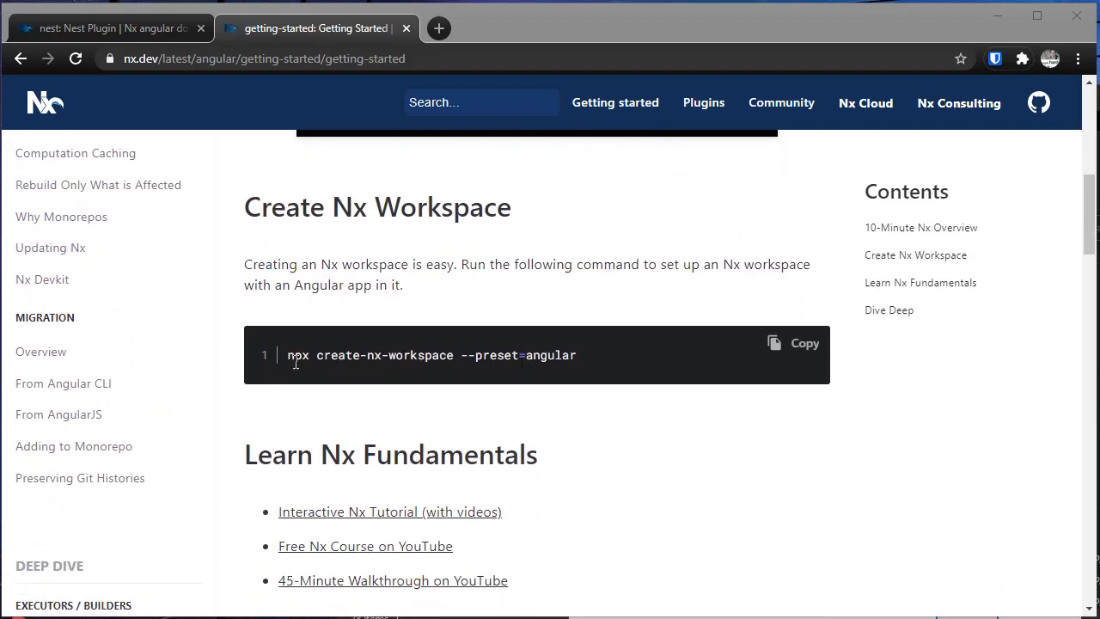
pyautogui.moveTo(457, 428)
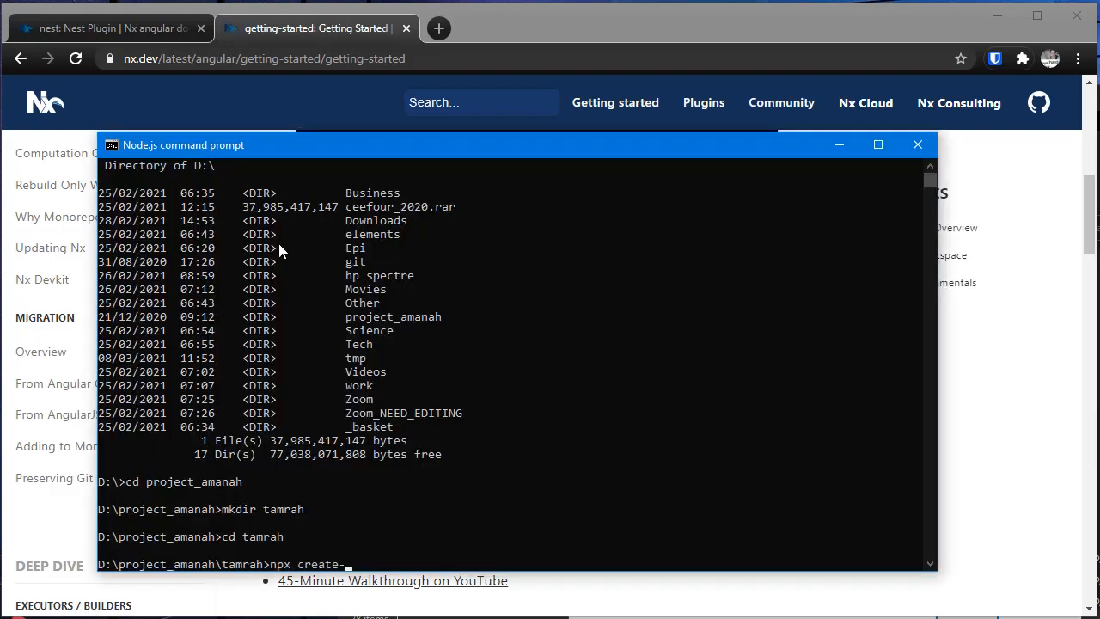
# Run npx create-nx-workspace with the nest preset inside D:\project_amanah\tamrah
pyautogui.write('workspace')
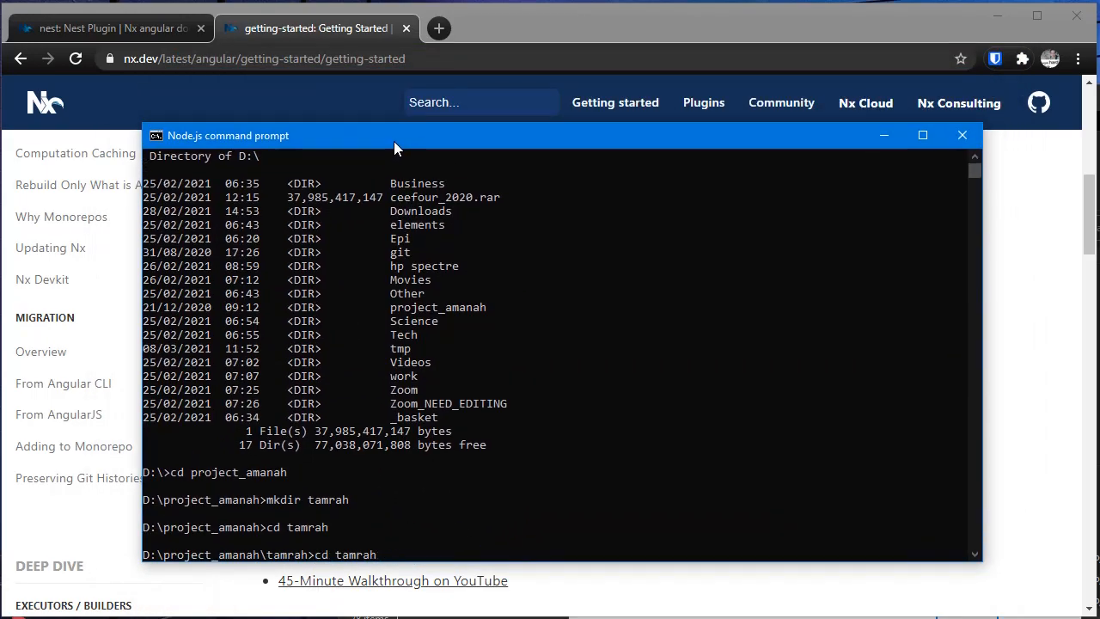
pyautogui.write('npx')
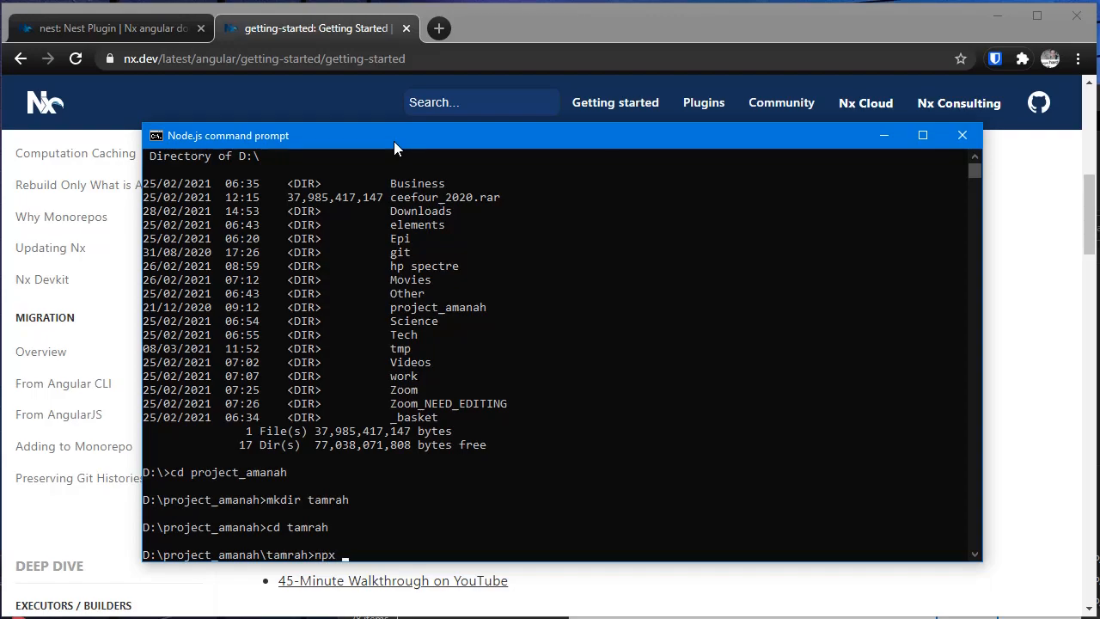
pyautogui.write('create-nx-wrokspace')
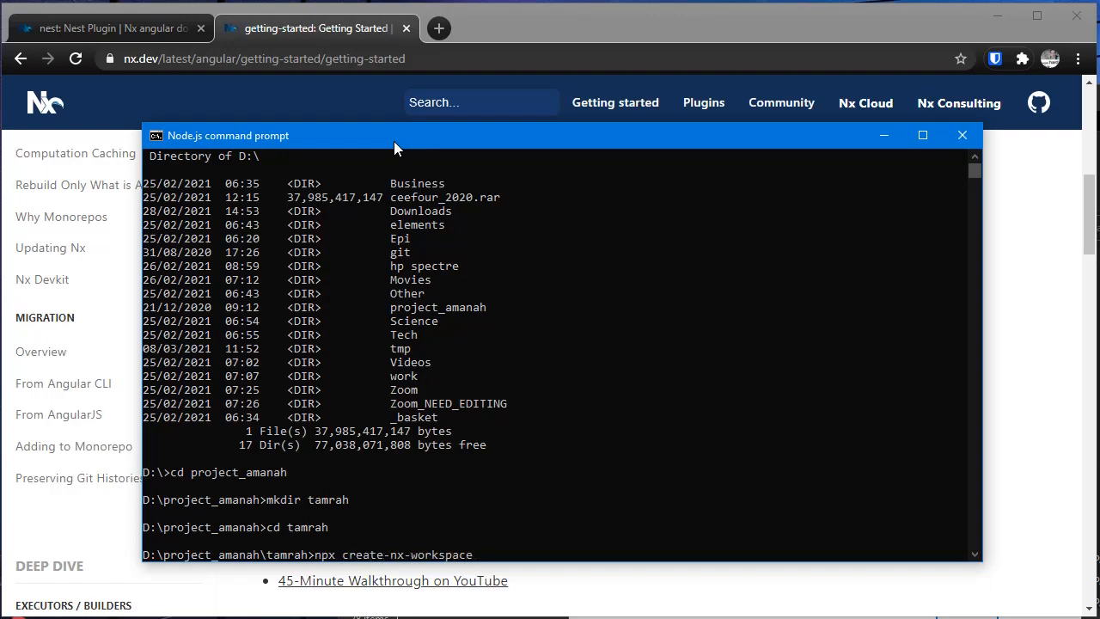
pyautogui.write('--preset-')
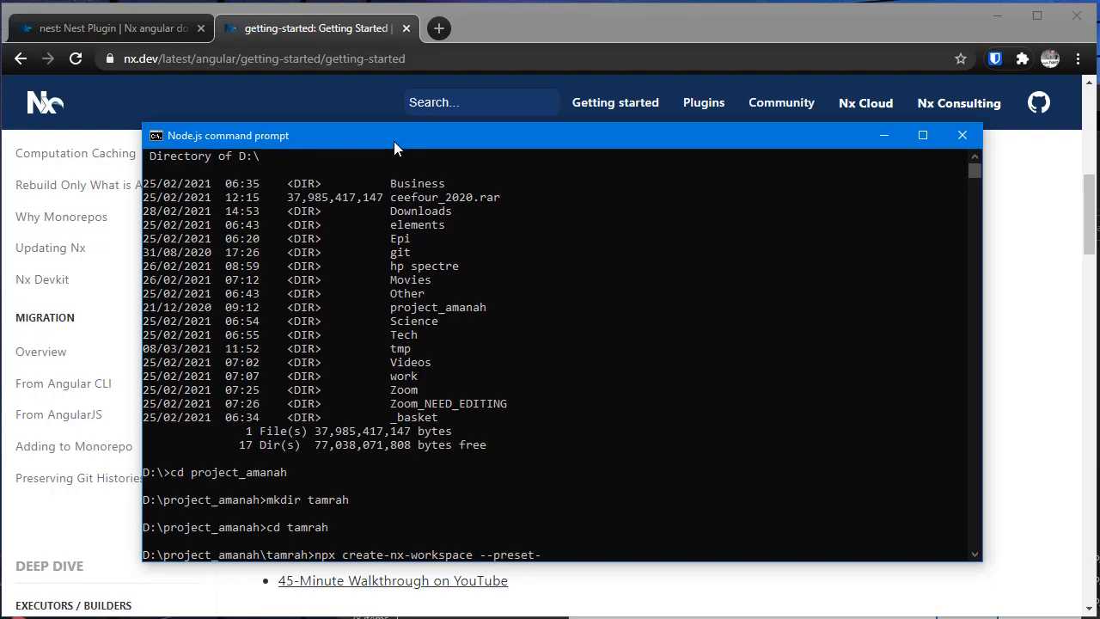
pyautogui.moveTo(396, 135); pyautogui.dragTo(395, 417)
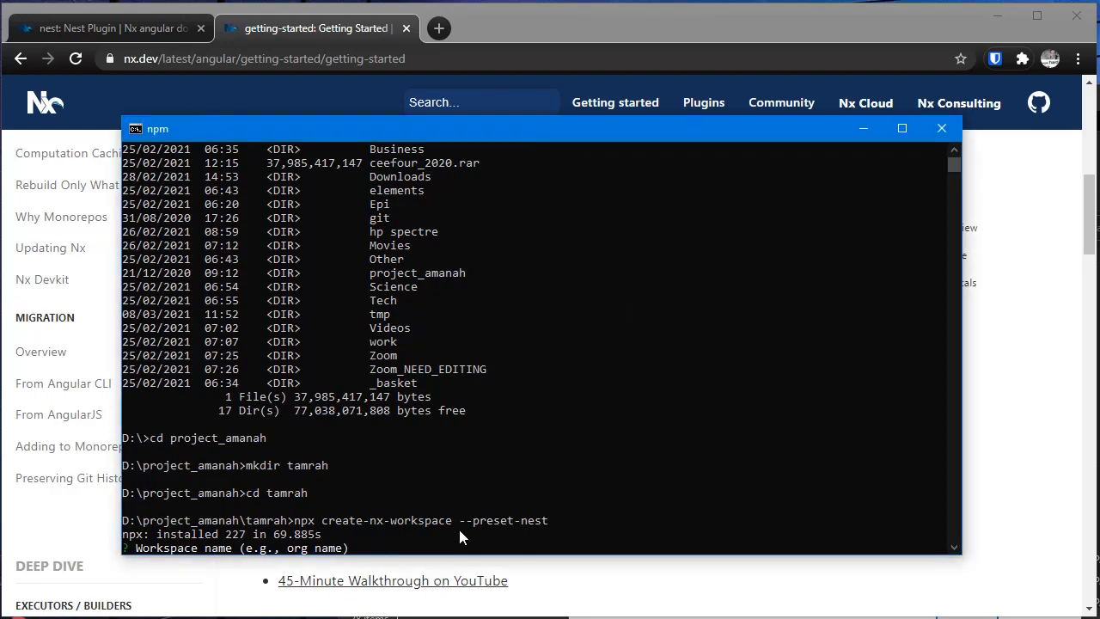
# Name the workspace tamrah, choose the nest workspace type, and enter app name Tamra
pyautogui.write('tamrah')
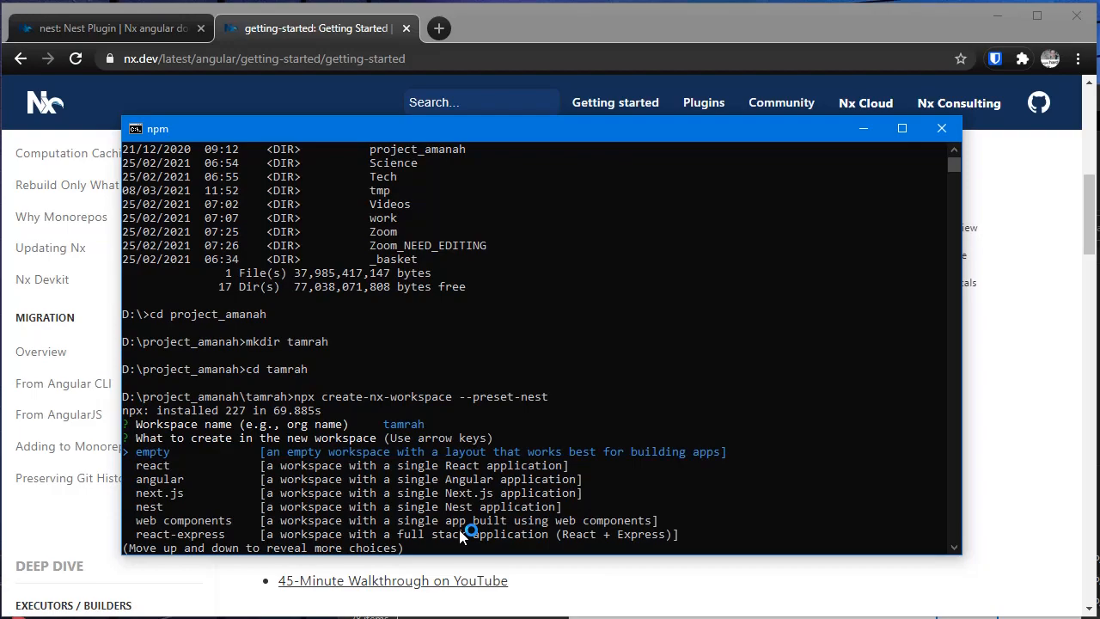
pyautogui.press('Down')
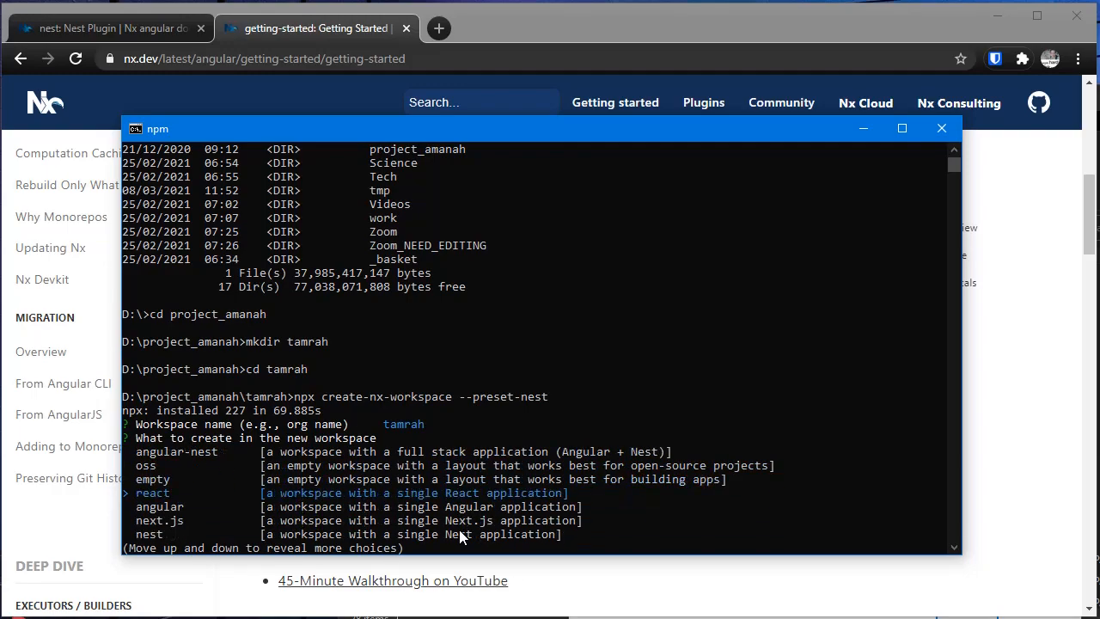
pyautogui.press('Up')
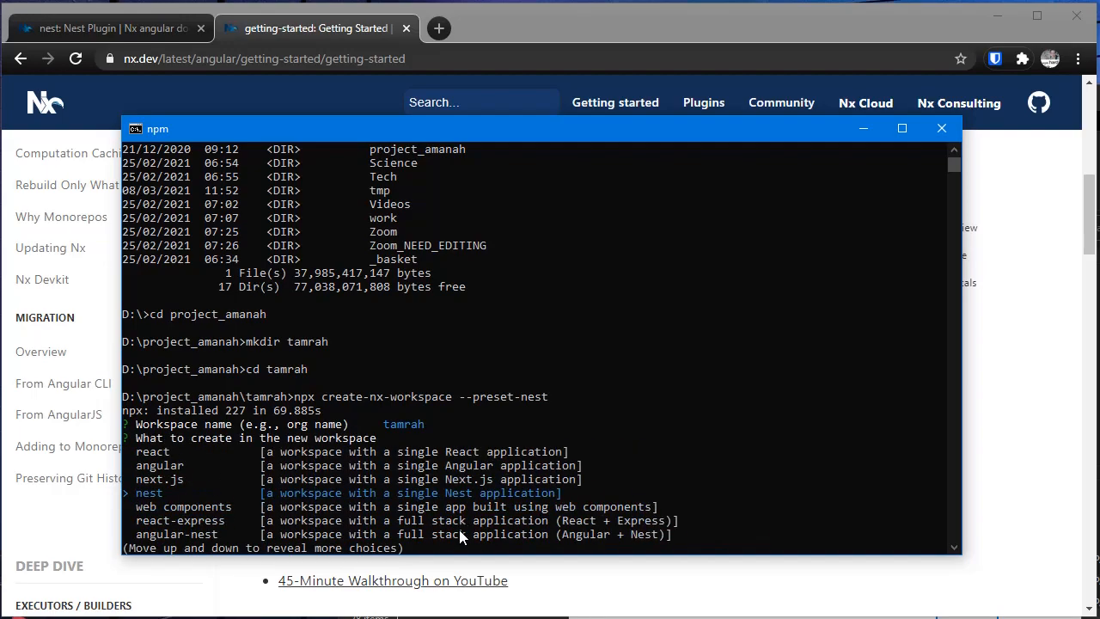
pyautogui.press('enter')
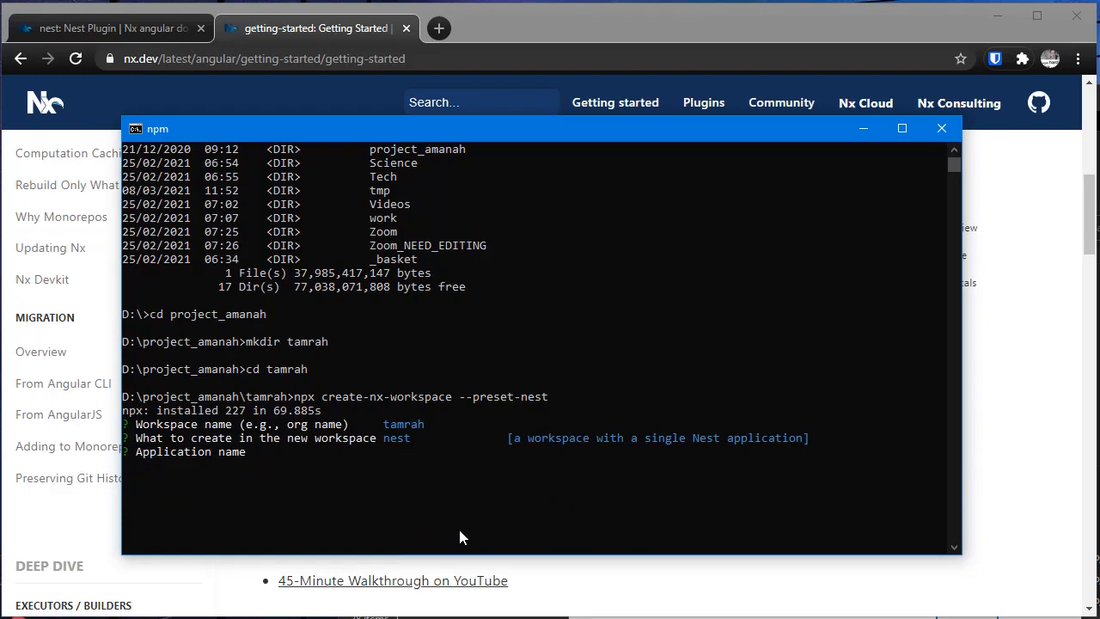
pyautogui.write('Tamra')
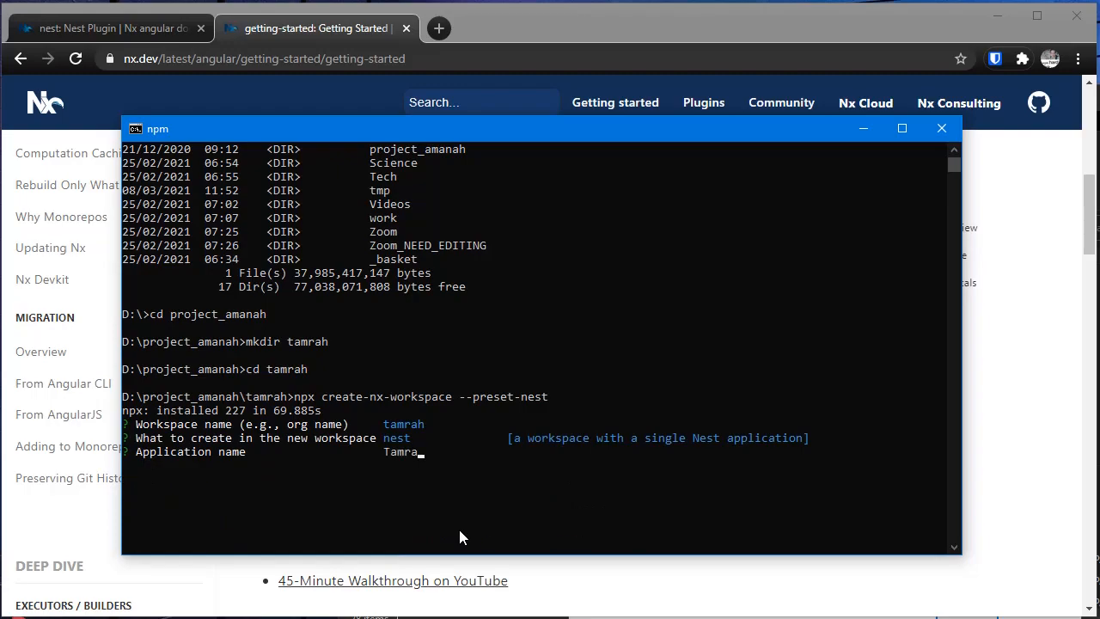
pyautogui.press('Enter')
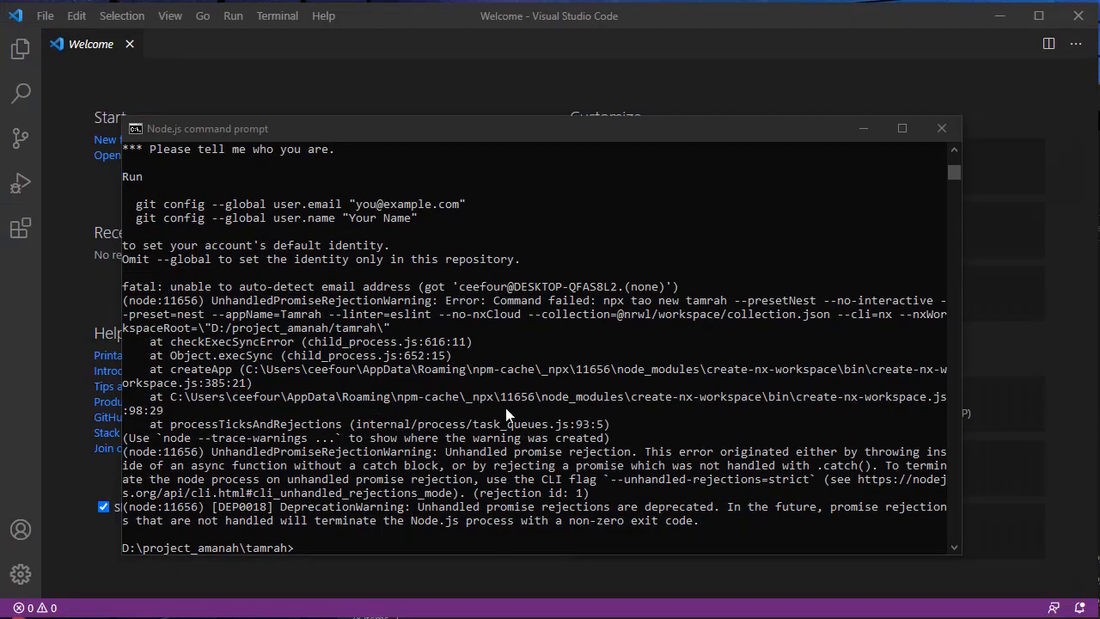
pyautogui.moveTo(496, 364)
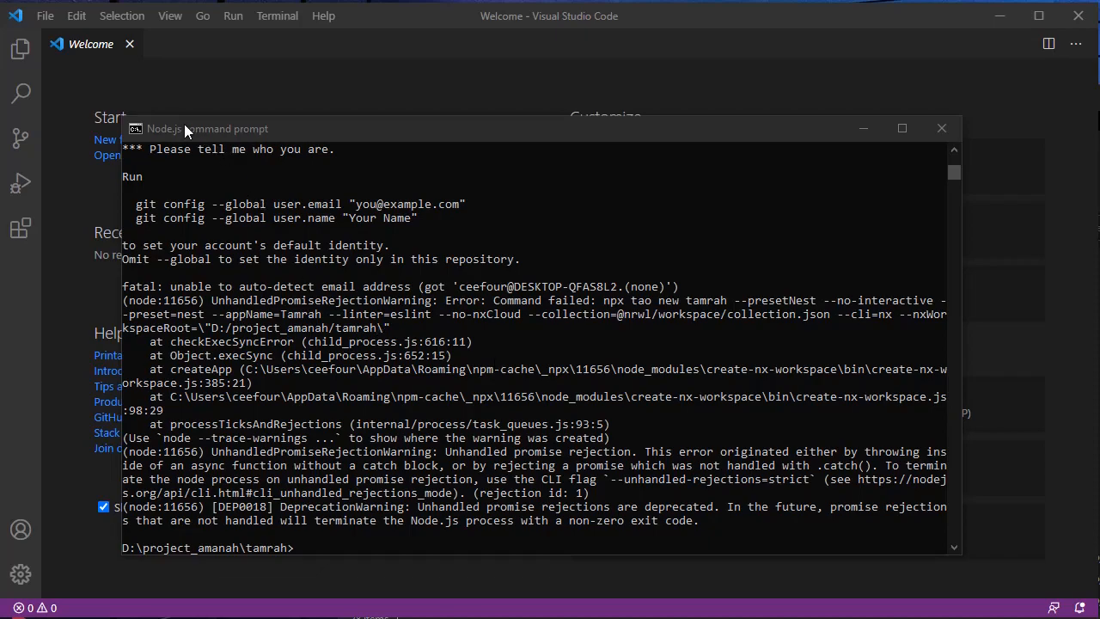
# Open the folder D:\project_amanah\tamrah\tamrah as the VS Code workspace
pyautogui.click(942, 127)
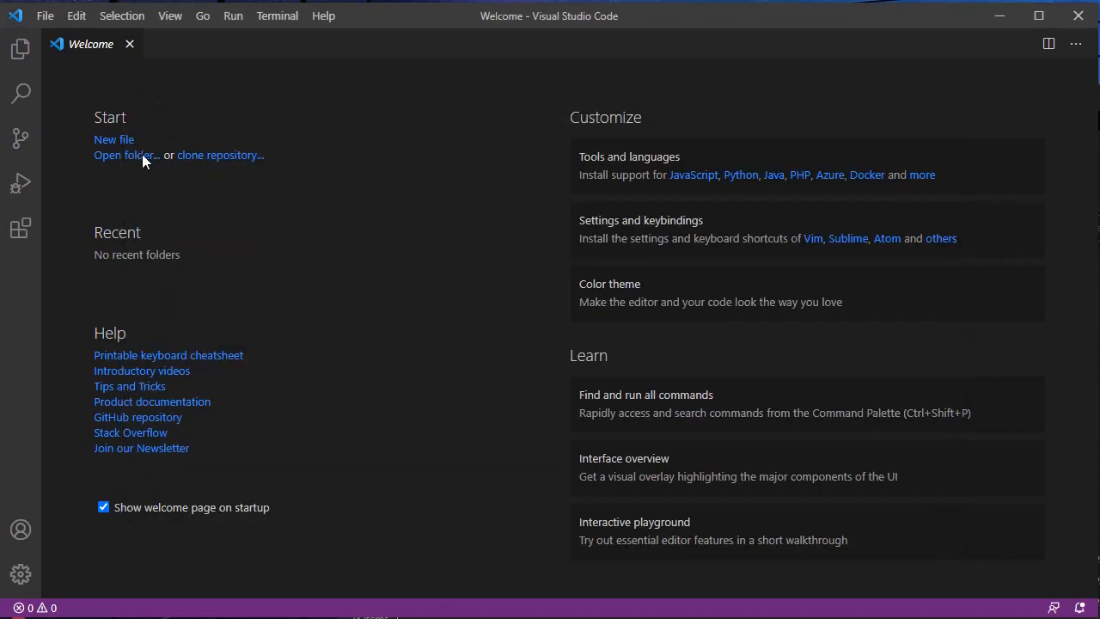
pyautogui.click(126, 155)
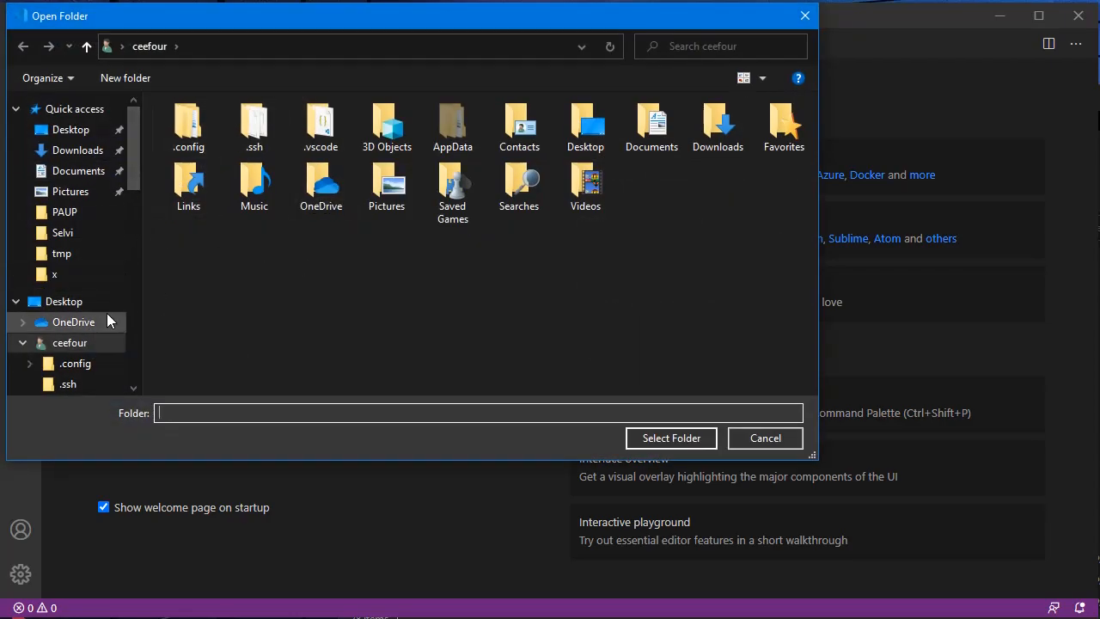
pyautogui.scroll(-3)
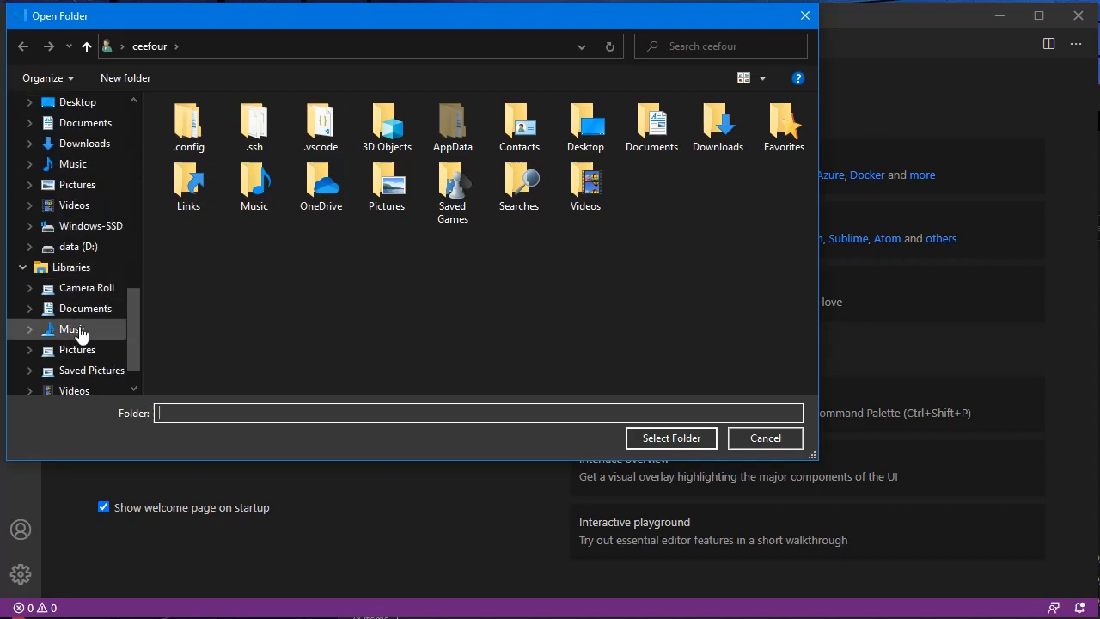
pyautogui.click(78, 247)
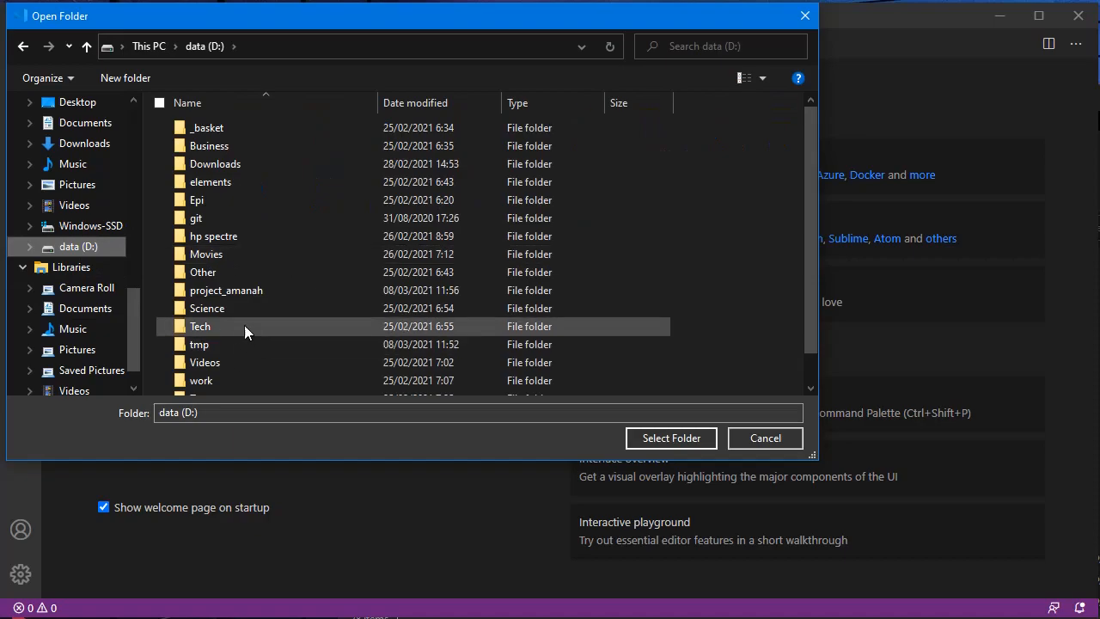
pyautogui.doubleClick(226, 290)
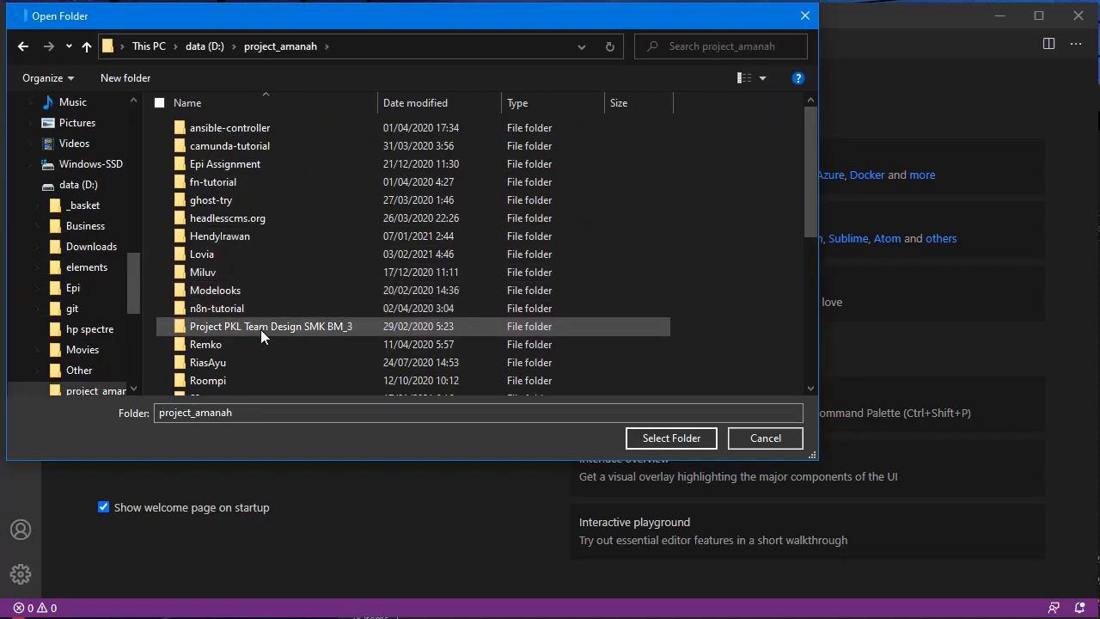
pyautogui.scroll(-3)
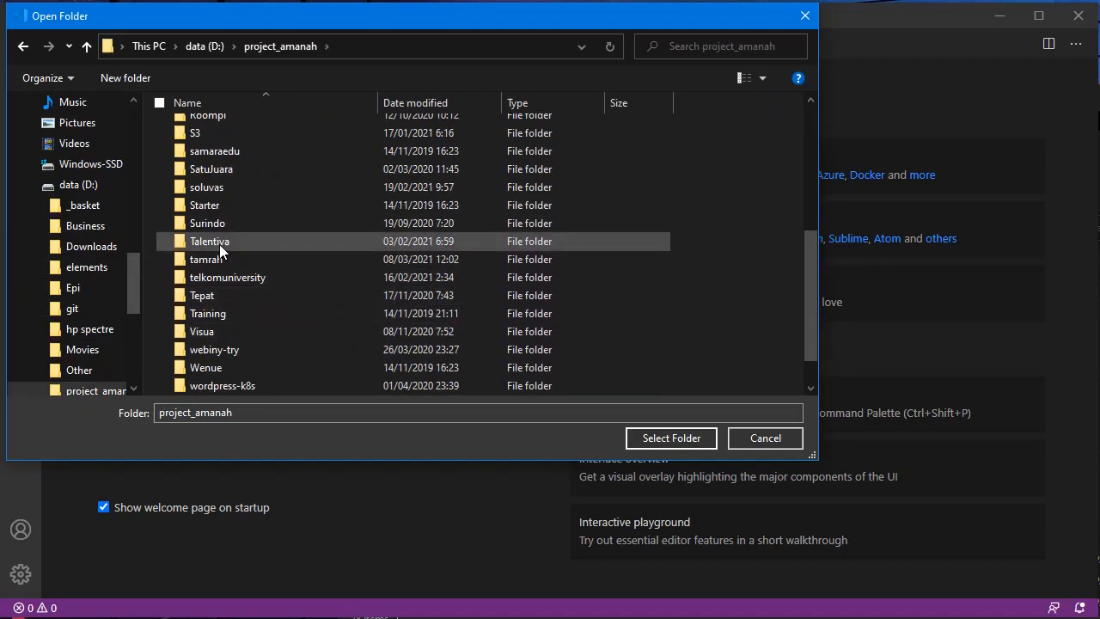
pyautogui.doubleClick(205, 259)
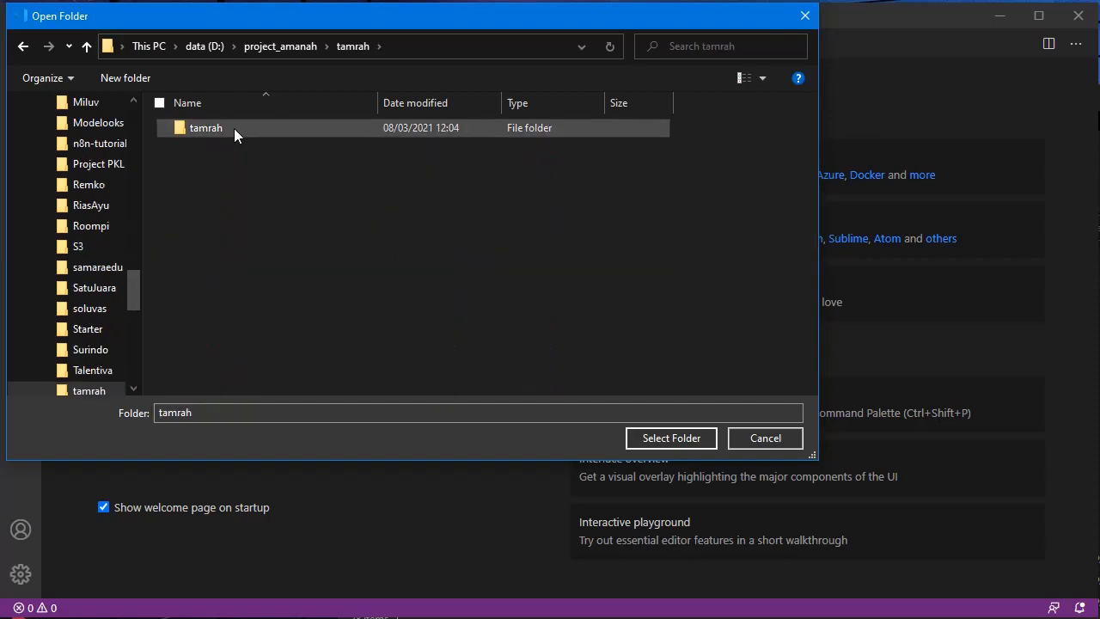
pyautogui.click(672, 438)
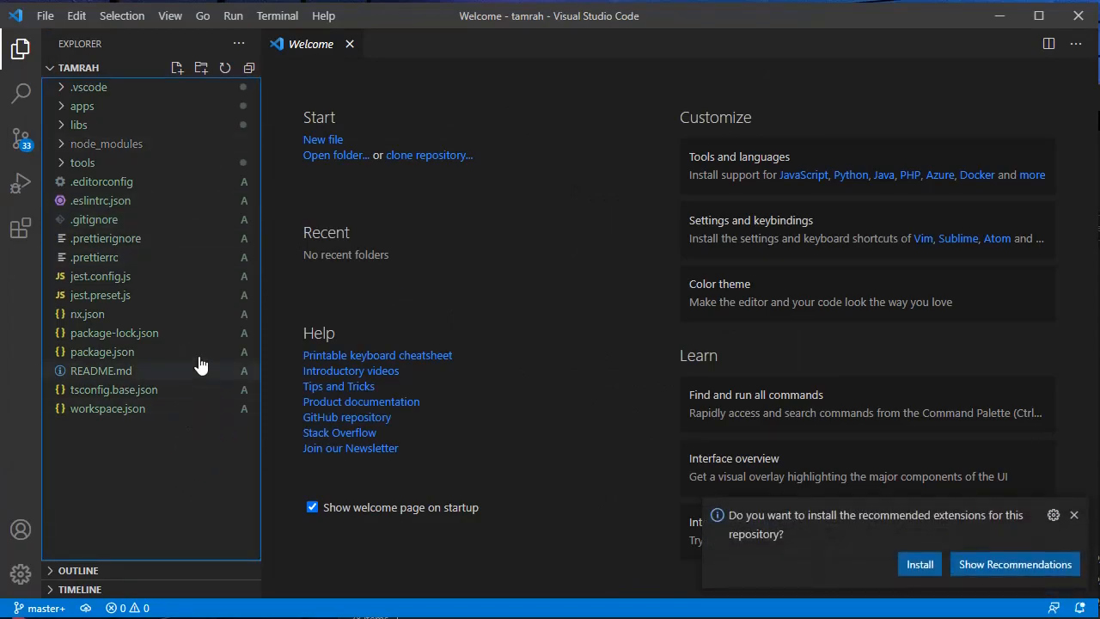
pyautogui.moveTo(222, 86)
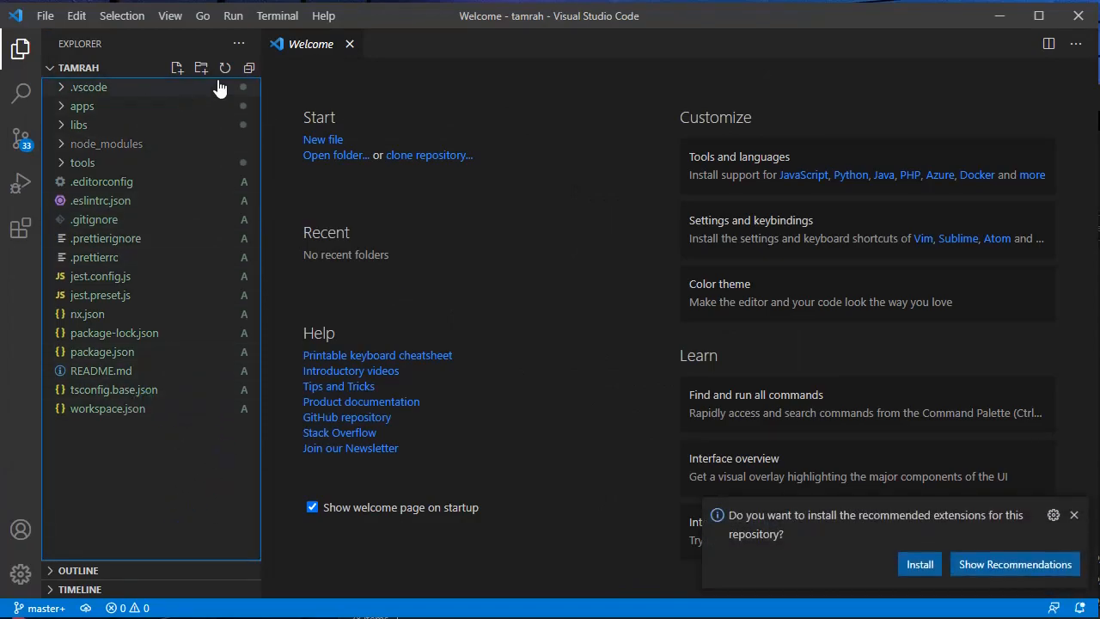
pyautogui.moveTo(314, 462)
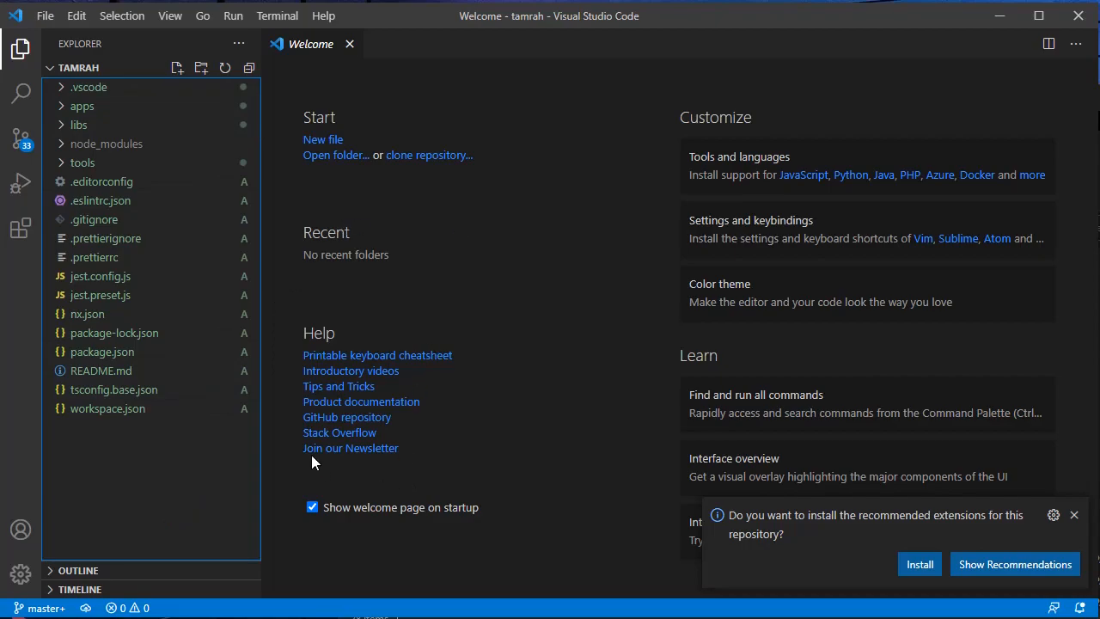
pyautogui.moveTo(277, 16)
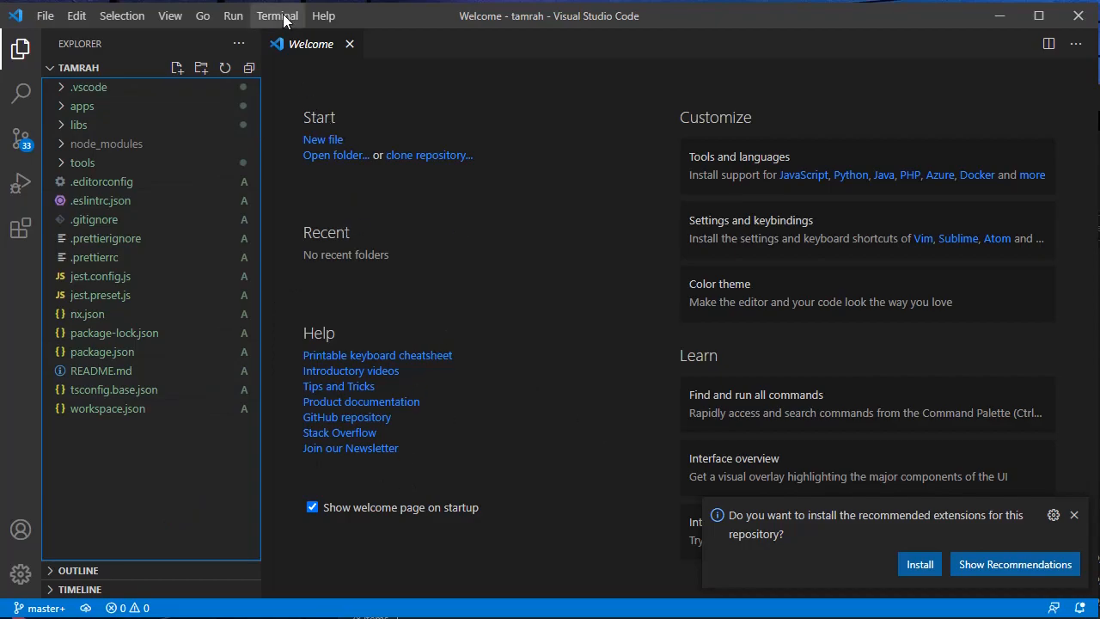
# Start a new PowerShell terminal and run yarn, which is not recognized
pyautogui.click(277, 16)
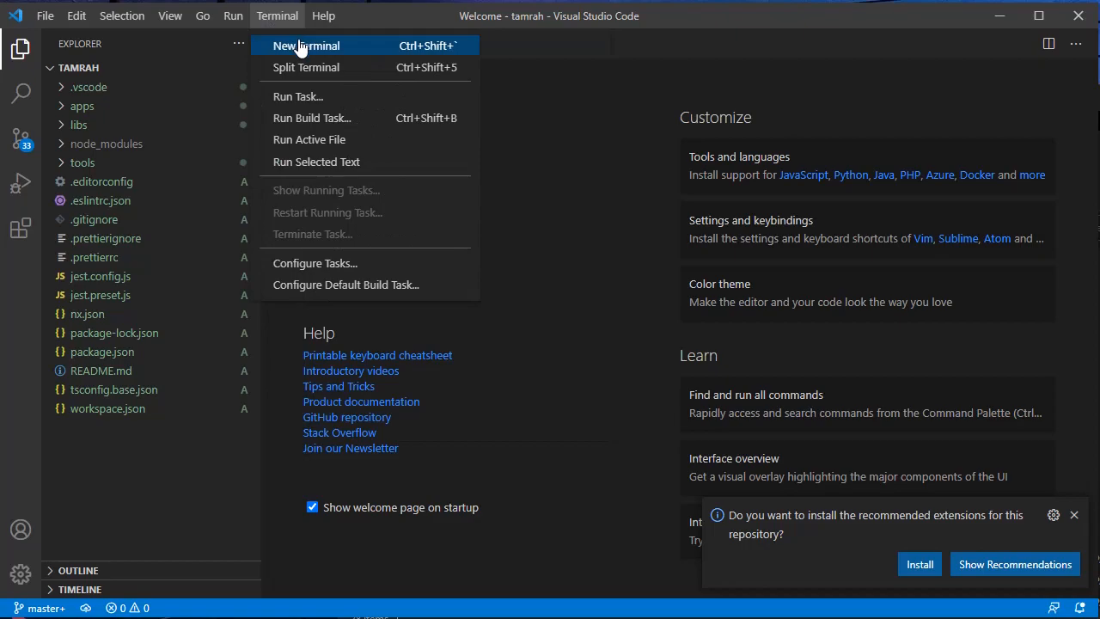
pyautogui.click(306, 45)
pyautogui.write('yarn')
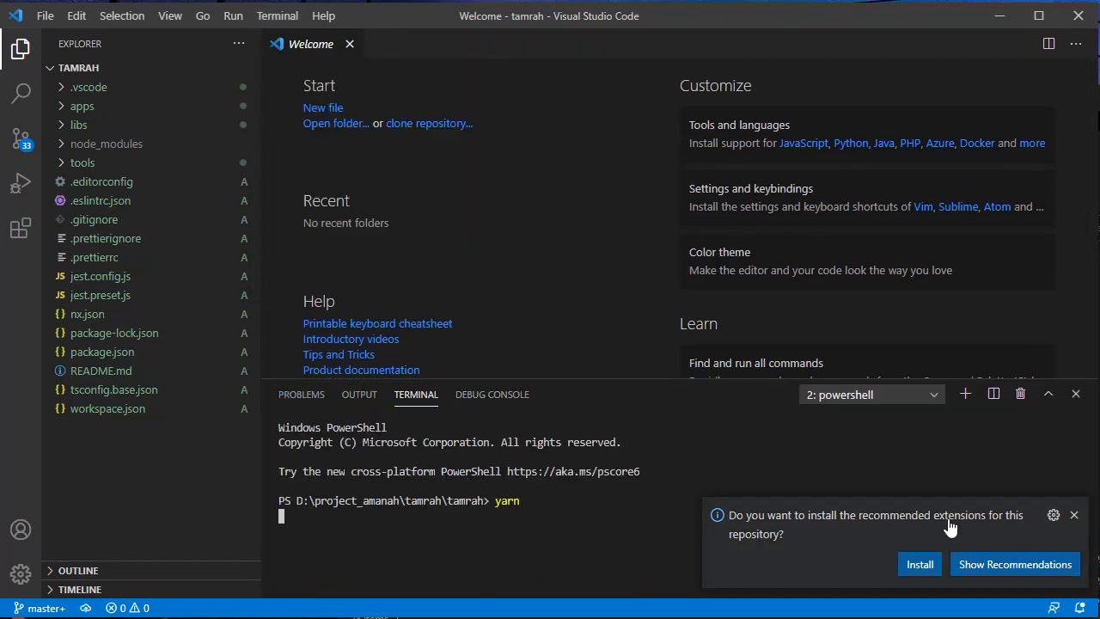
pyautogui.press('Enter')
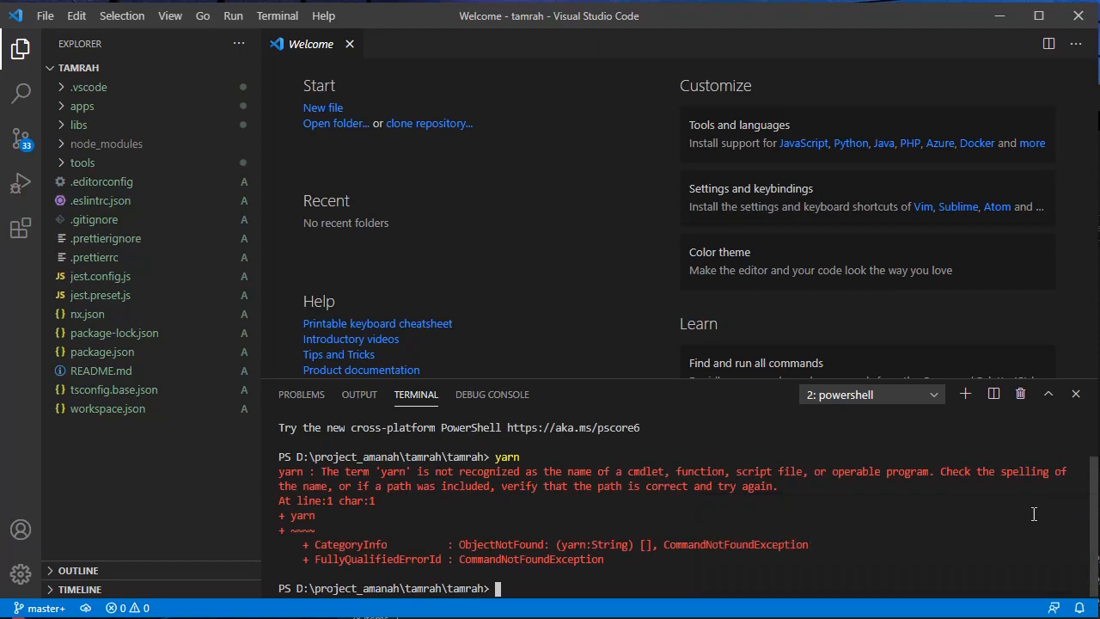
pyautogui.moveTo(616, 471)
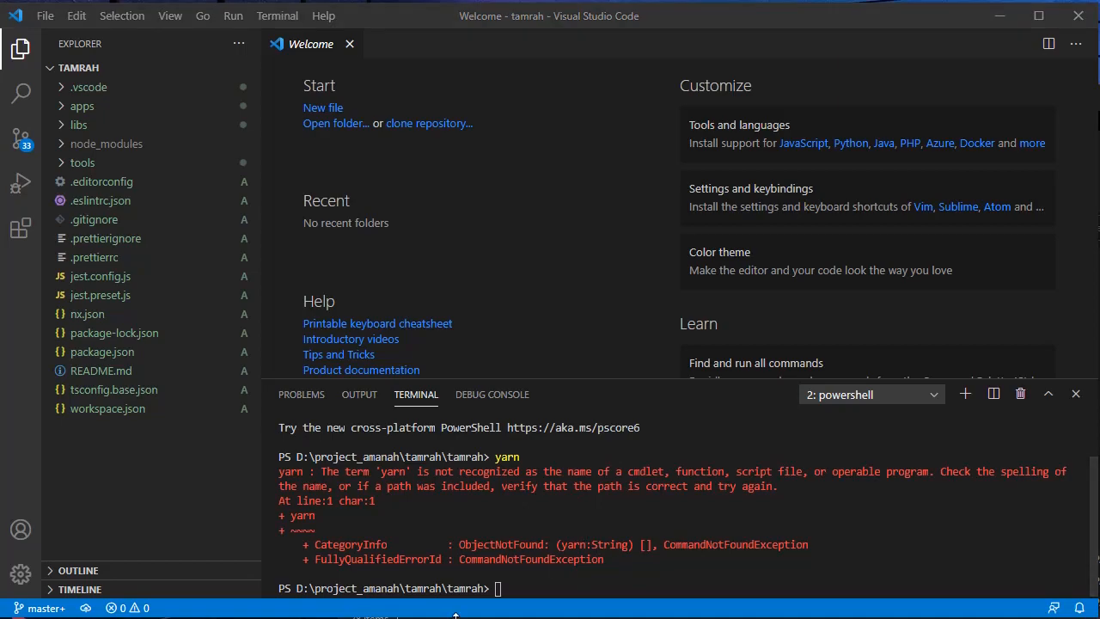
# Set Command Prompt as the default terminal shell through the Command Palette
pyautogui.press('Ctrl+Shift+P')
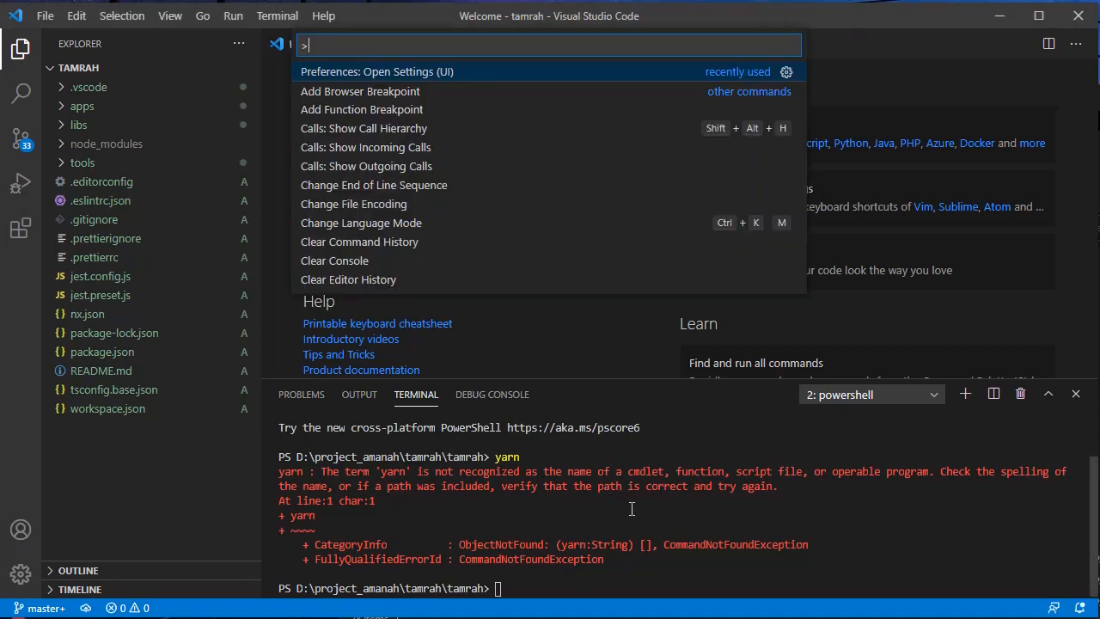
pyautogui.write('shell')
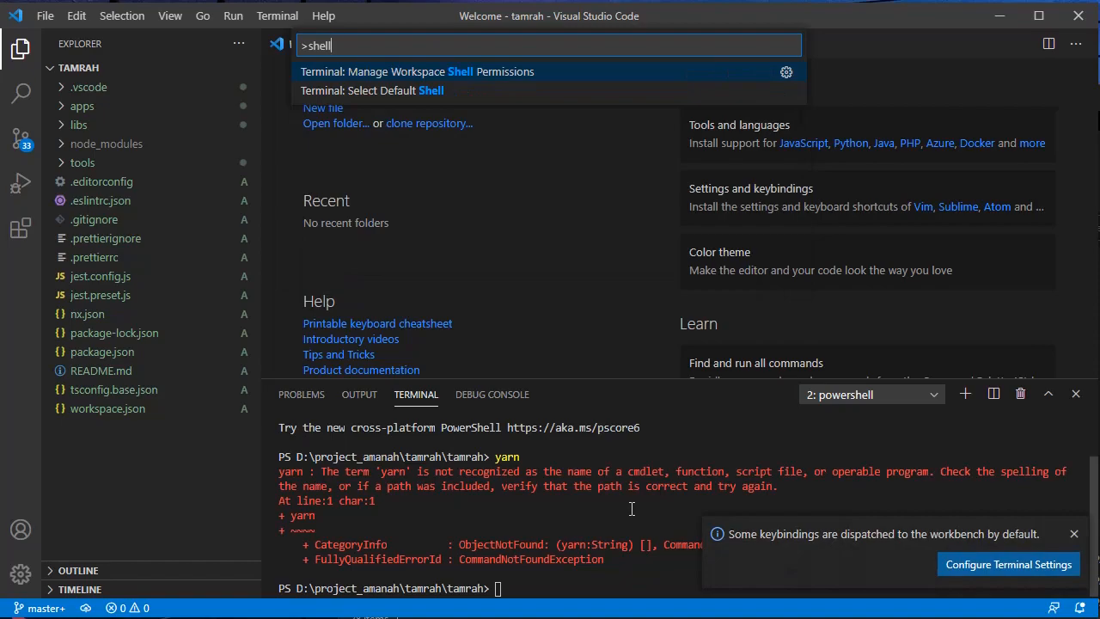
pyautogui.click(372, 90)
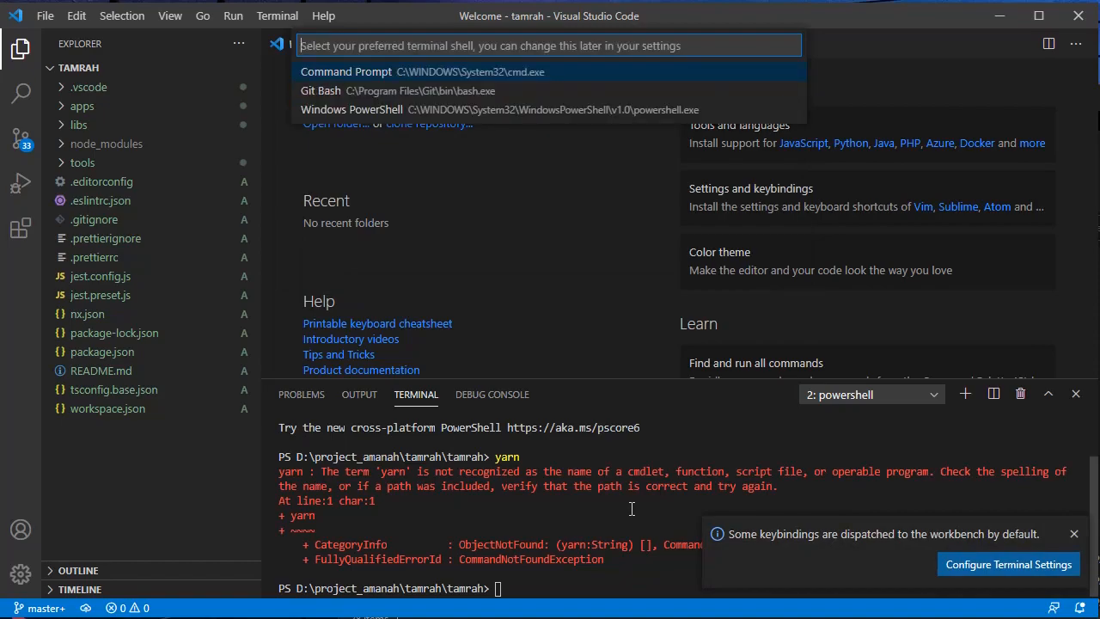
pyautogui.press('Escape')
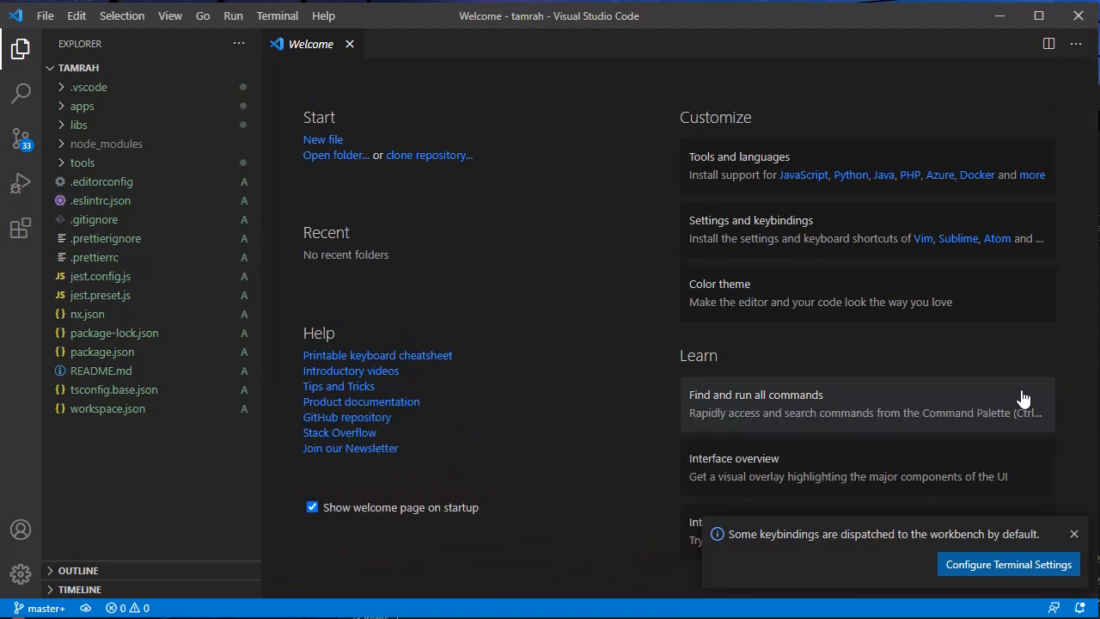
# Open a new Command Prompt terminal and run yarn to install packages
pyautogui.click(323, 16)
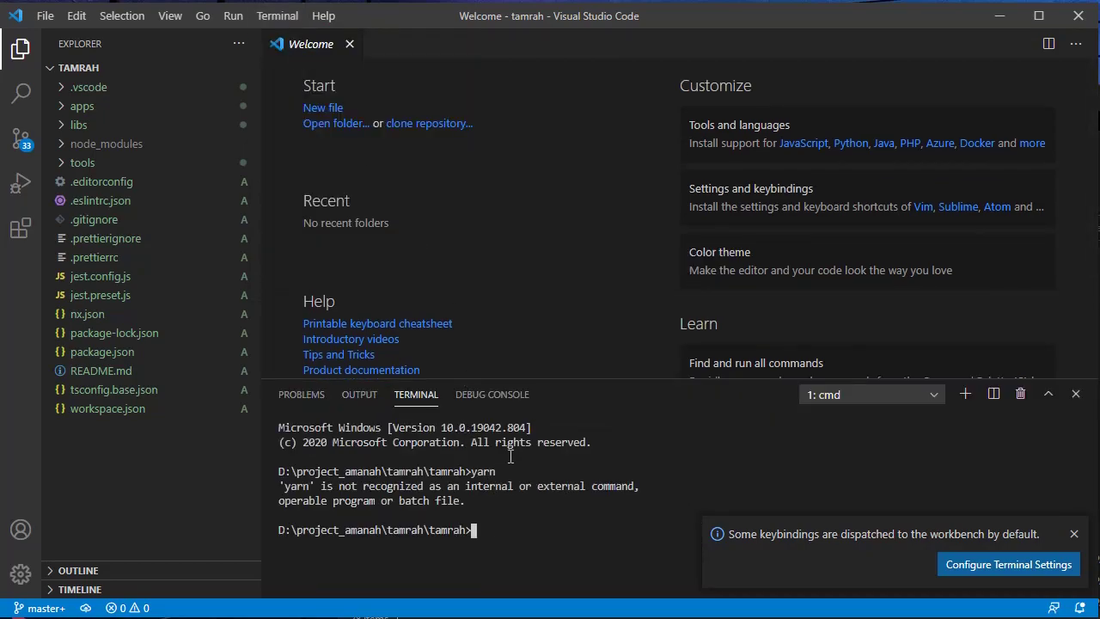
pyautogui.moveTo(877, 319)
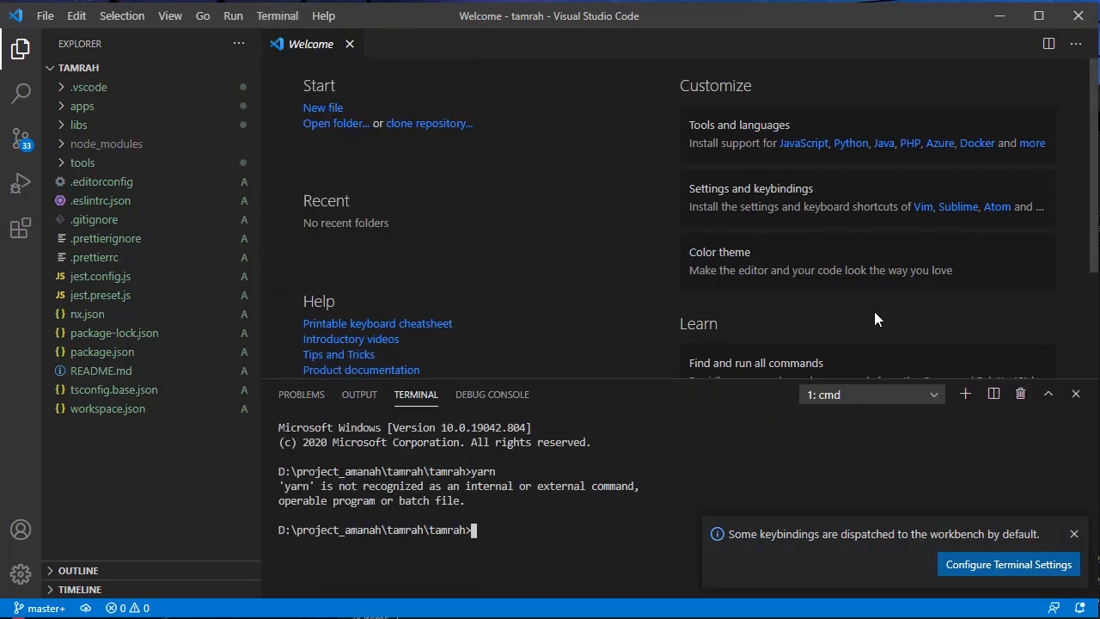
pyautogui.moveTo(277, 15)
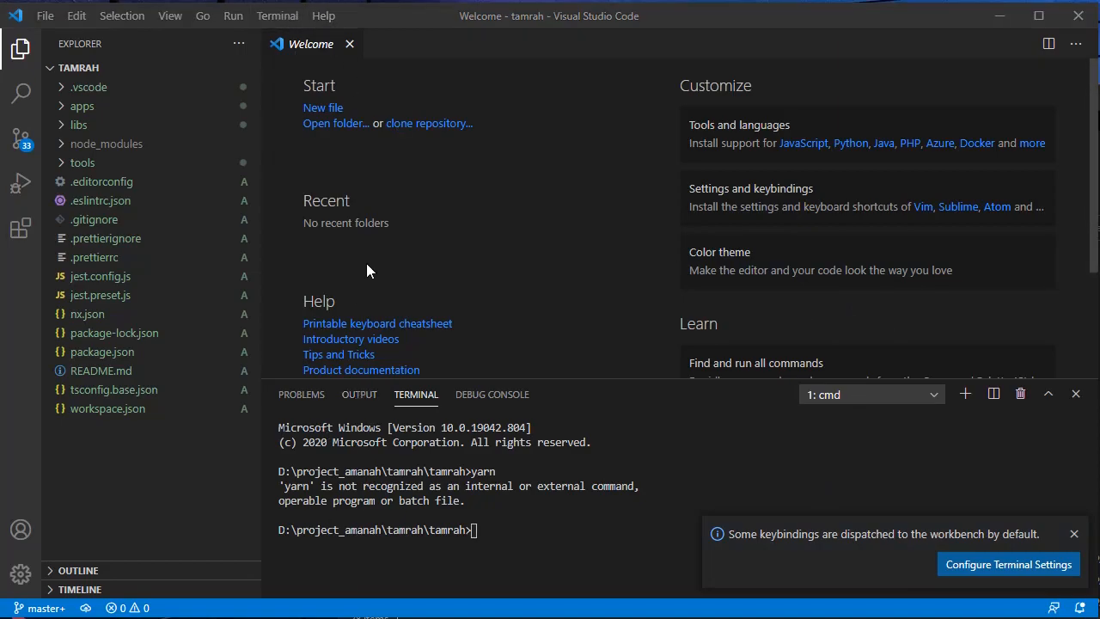
pyautogui.moveTo(446, 21)
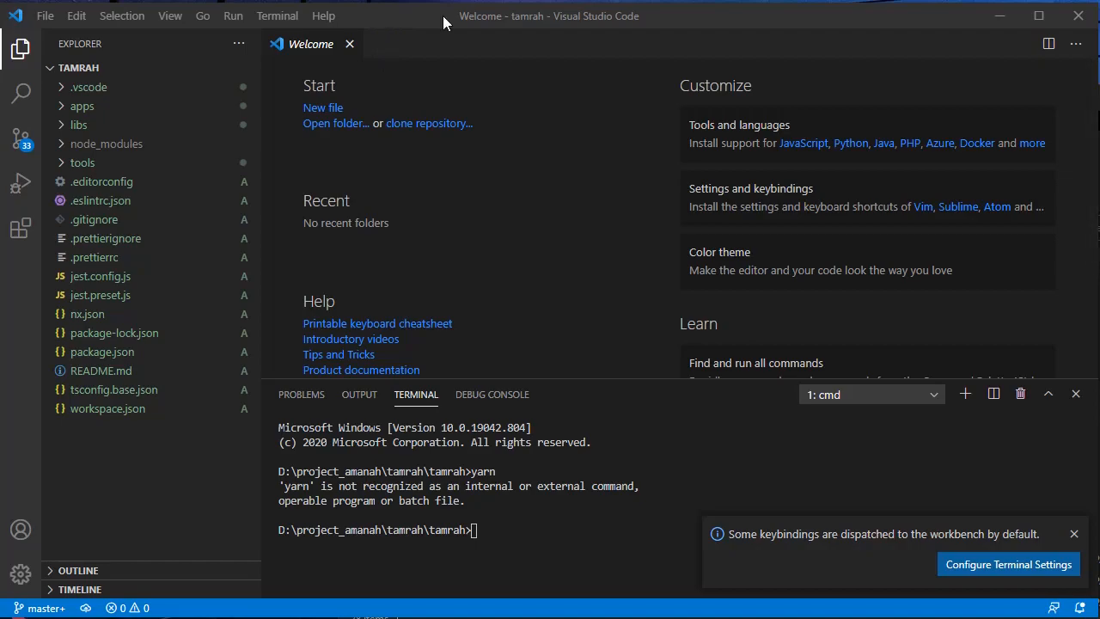
pyautogui.click(60, 16)
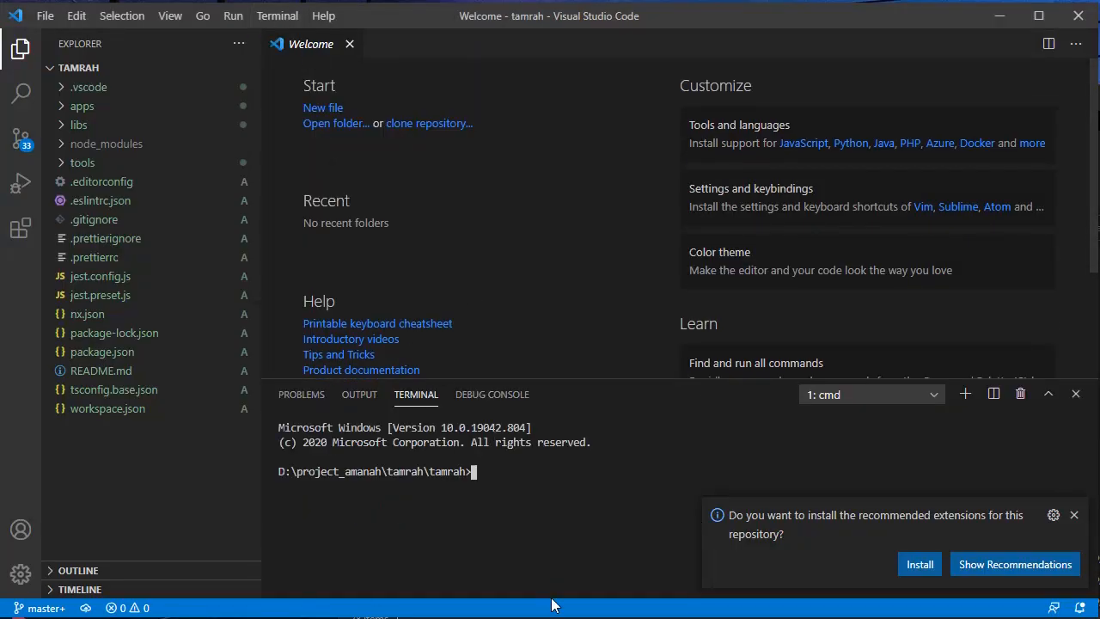
pyautogui.write('yarn')
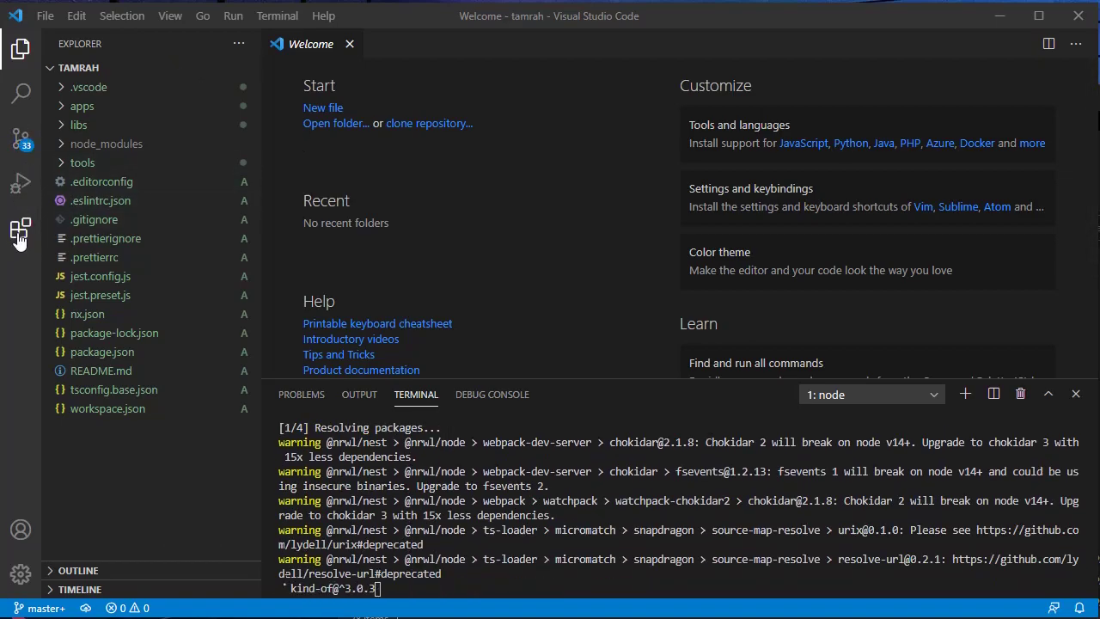
# Search extensions for nx, install Nx Console, and show its panel
pyautogui.click(19, 228)
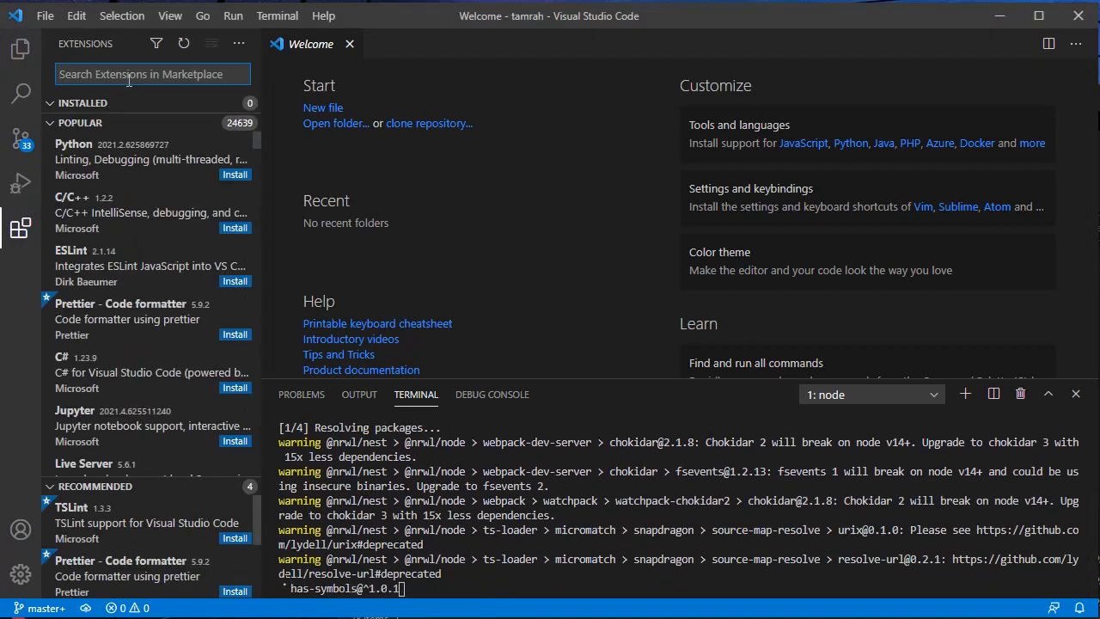
pyautogui.write('nx')
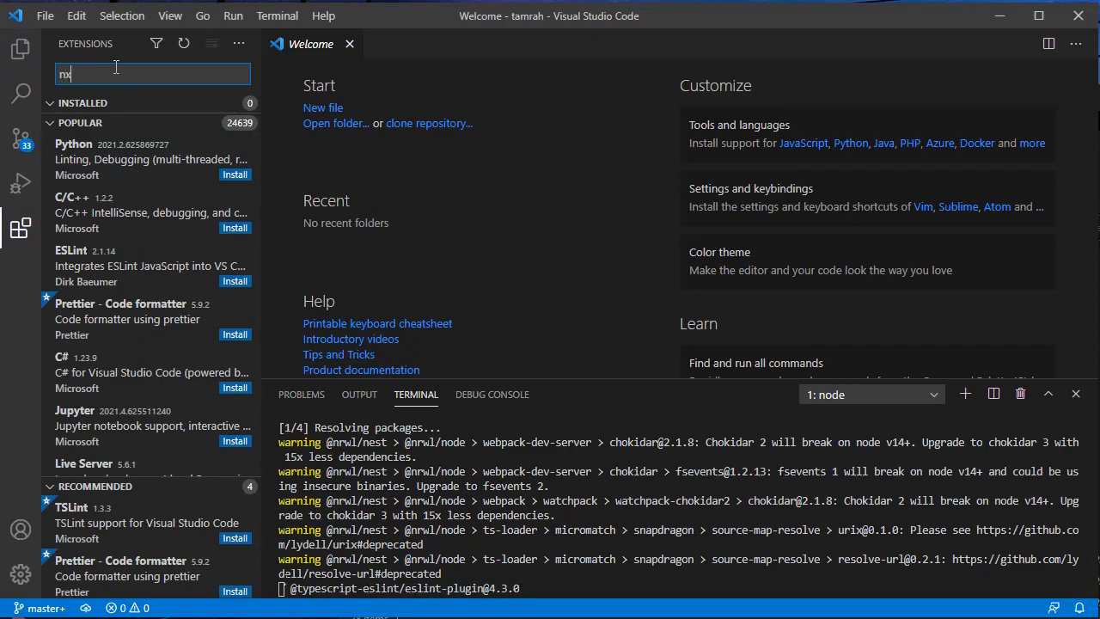
pyautogui.write('nx')
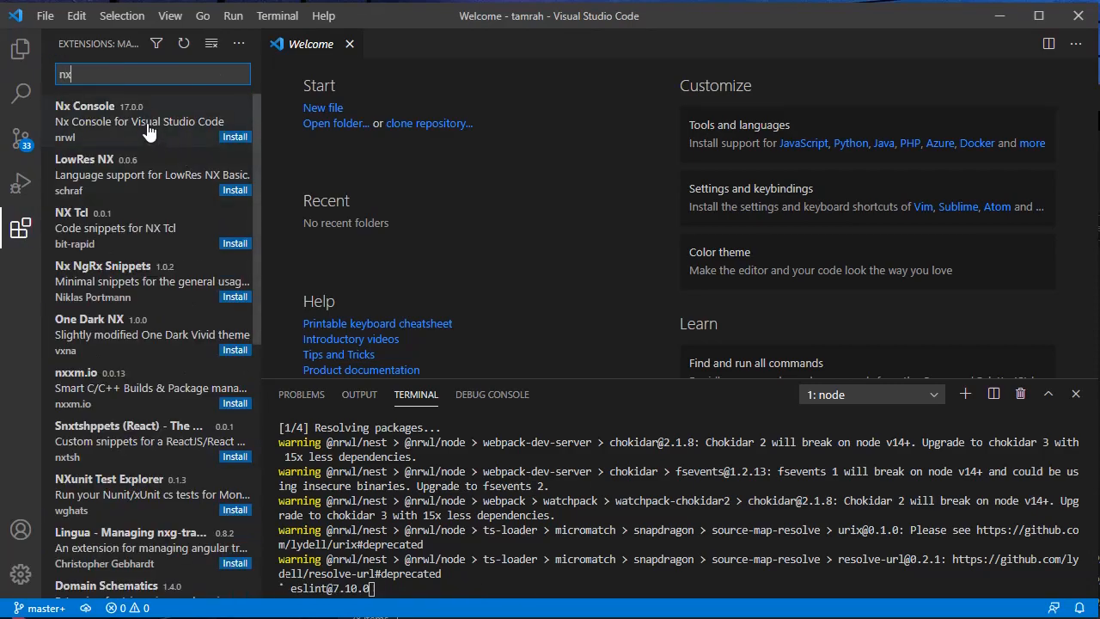
pyautogui.click(120, 121)
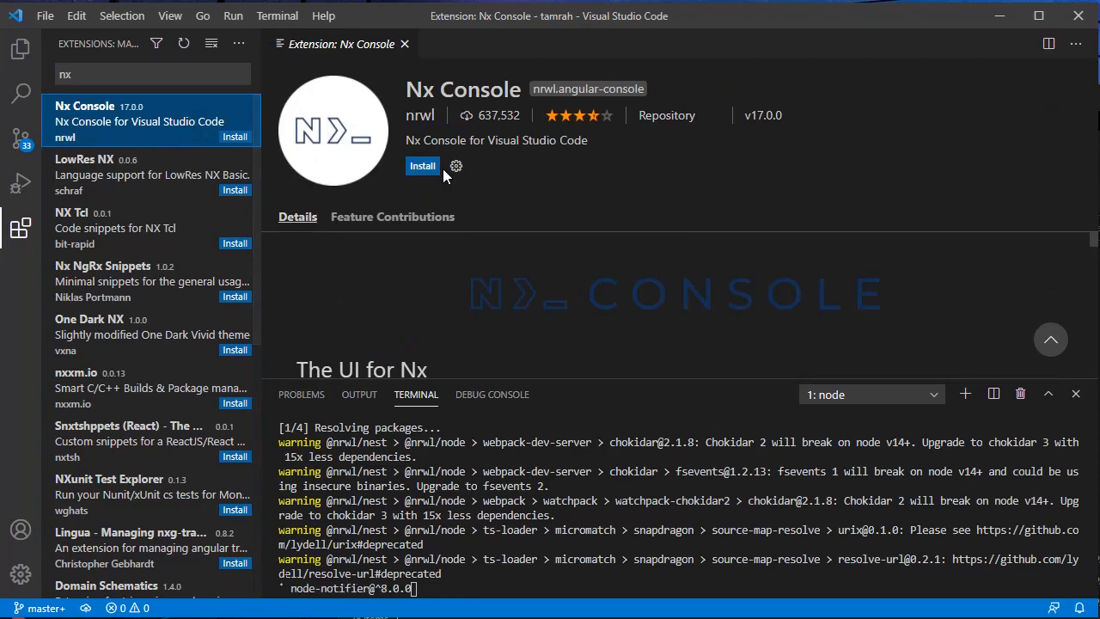
pyautogui.click(422, 165)
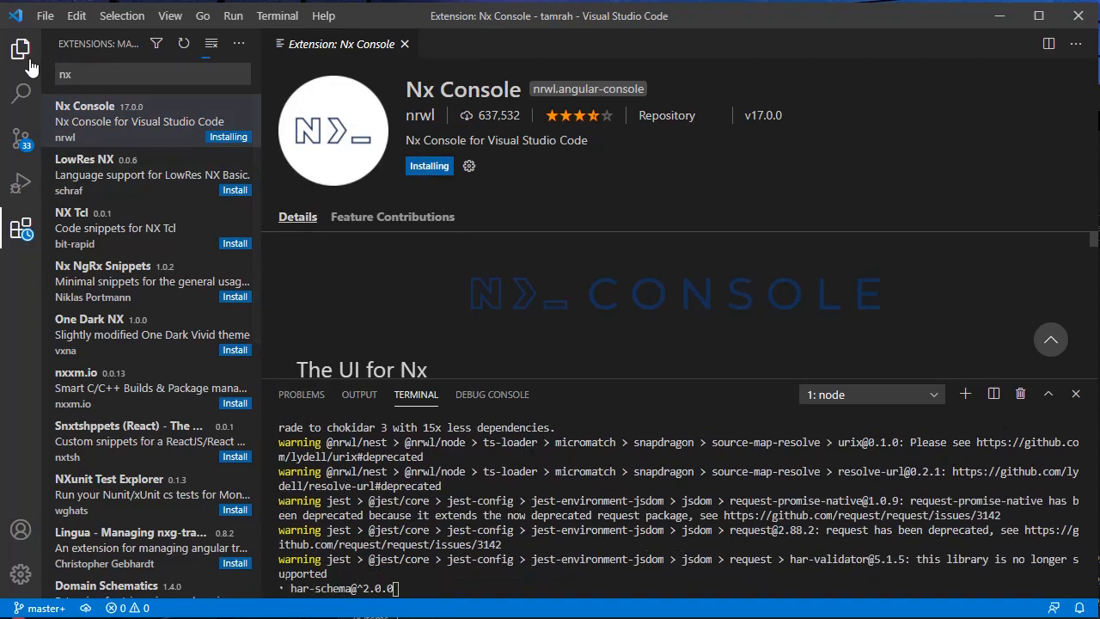
pyautogui.moveTo(21, 53)
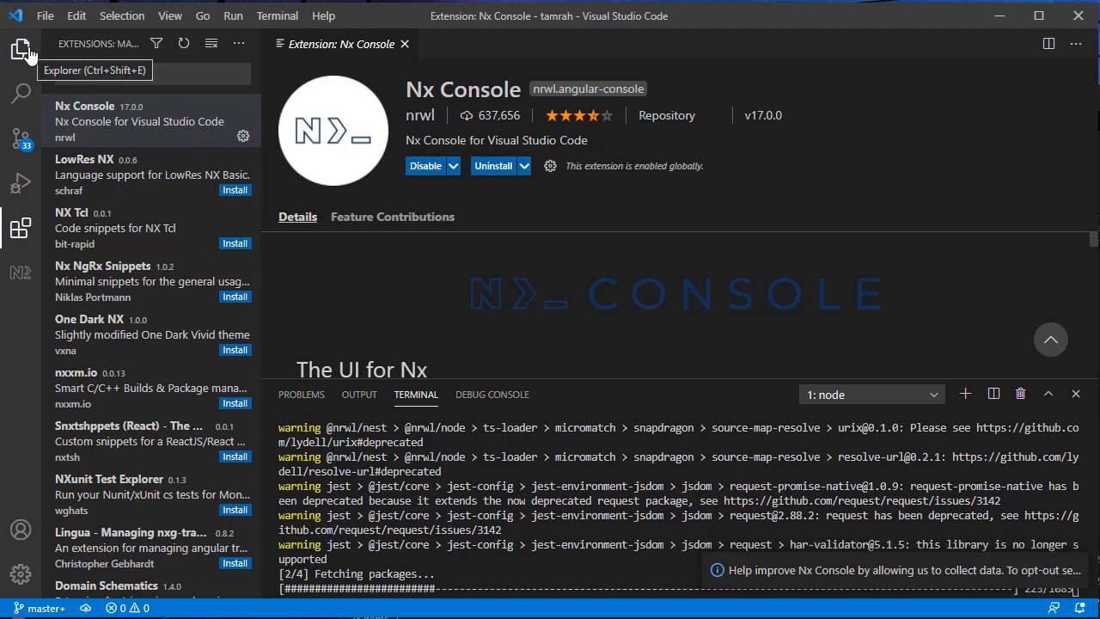
pyautogui.click(24, 46)
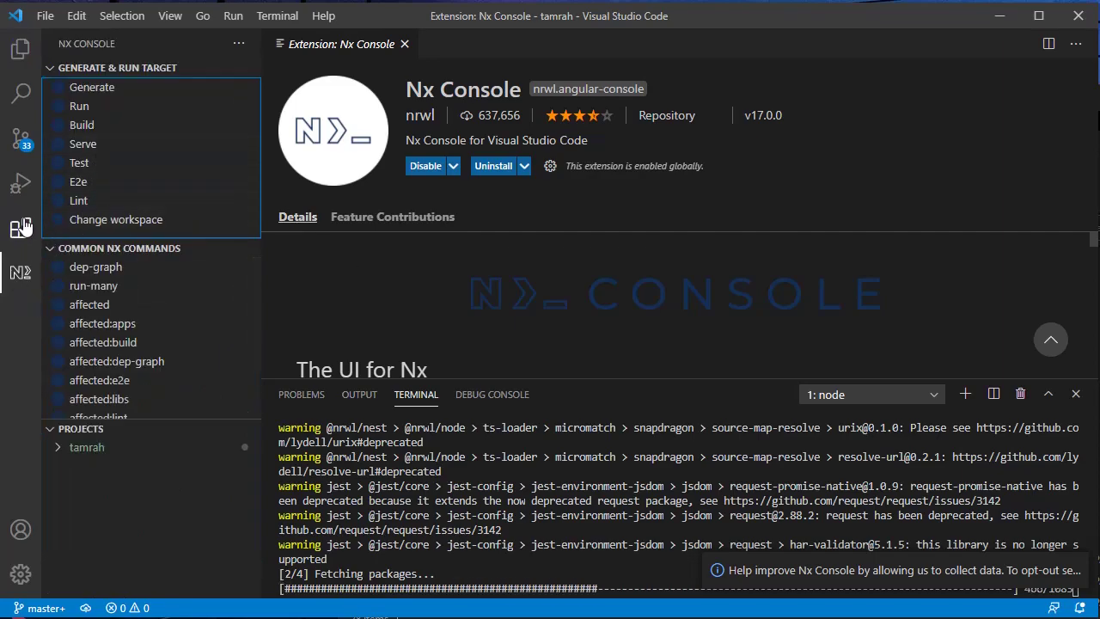
pyautogui.moveTo(19, 274)
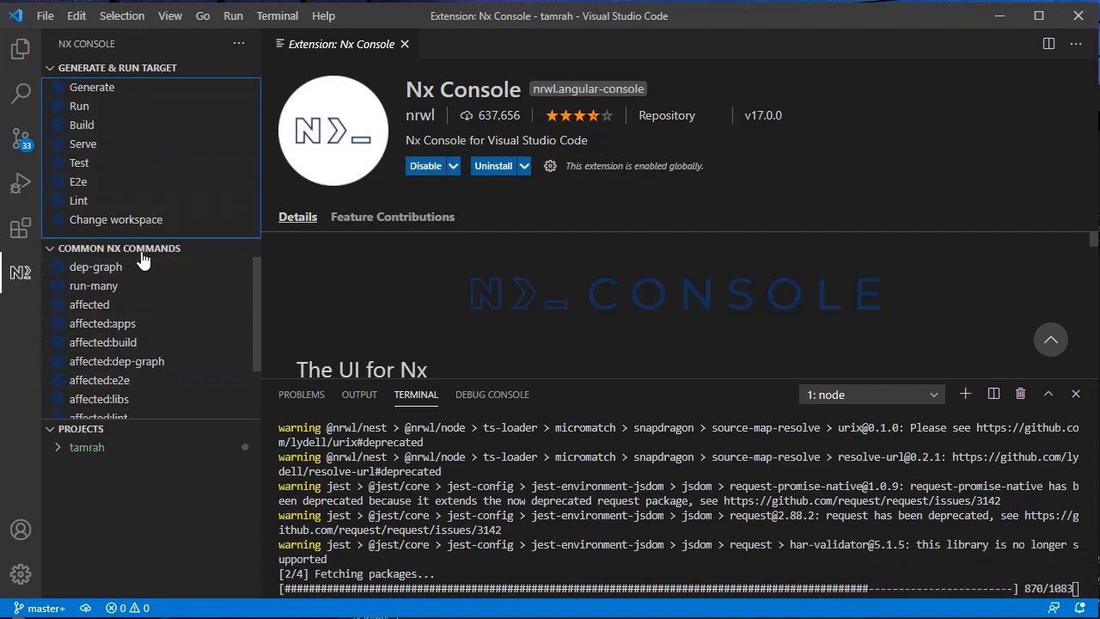
pyautogui.moveTo(142, 228)
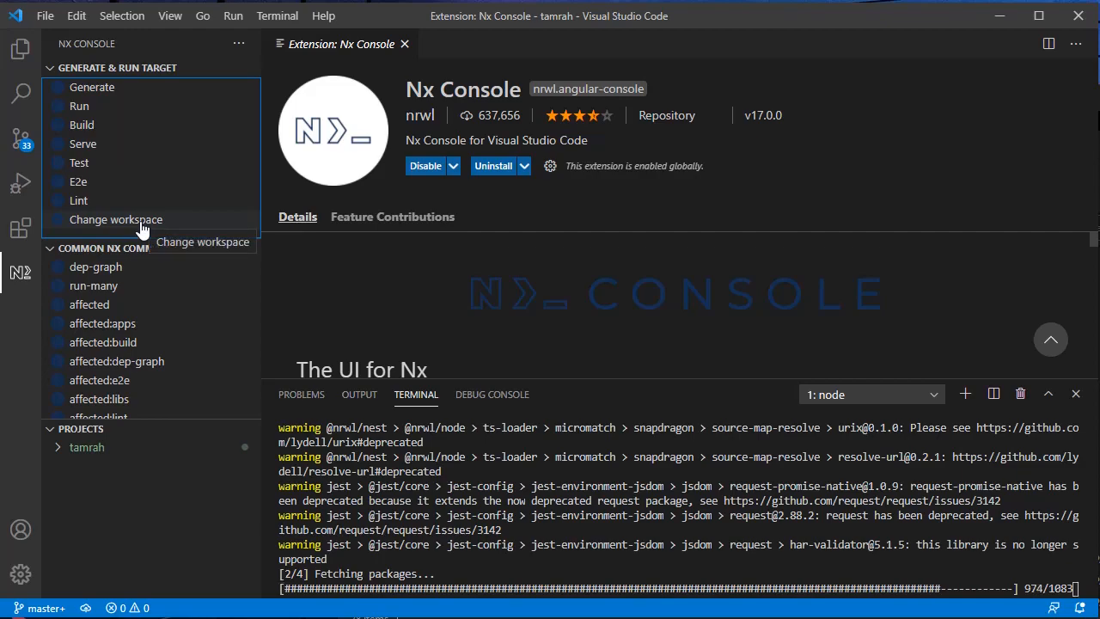
pyautogui.moveTo(188, 301)
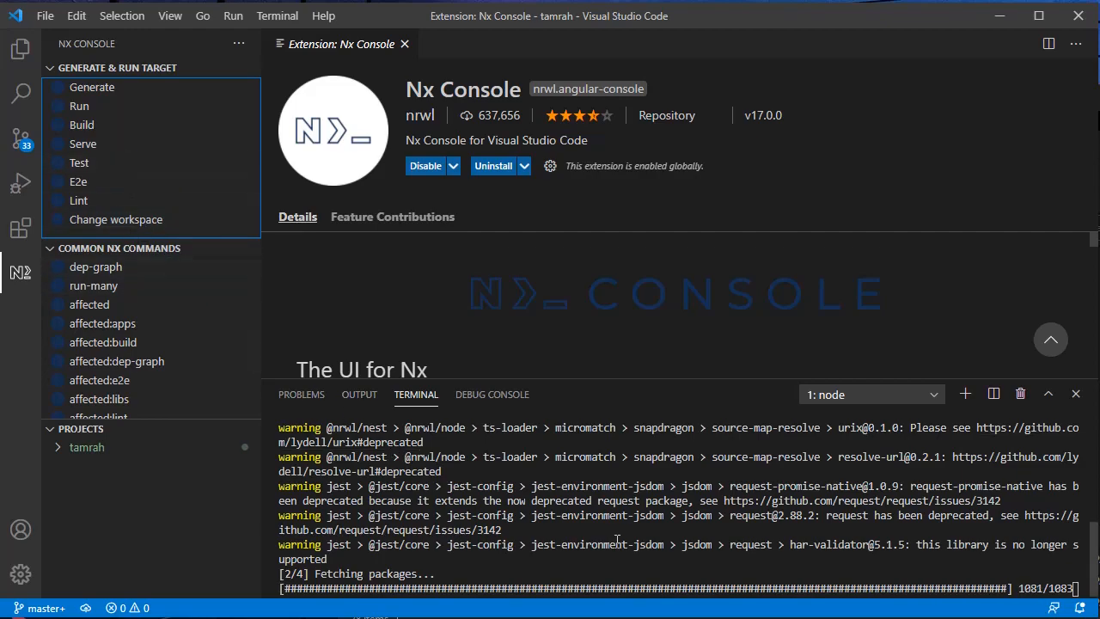
pyautogui.moveTo(82, 143)
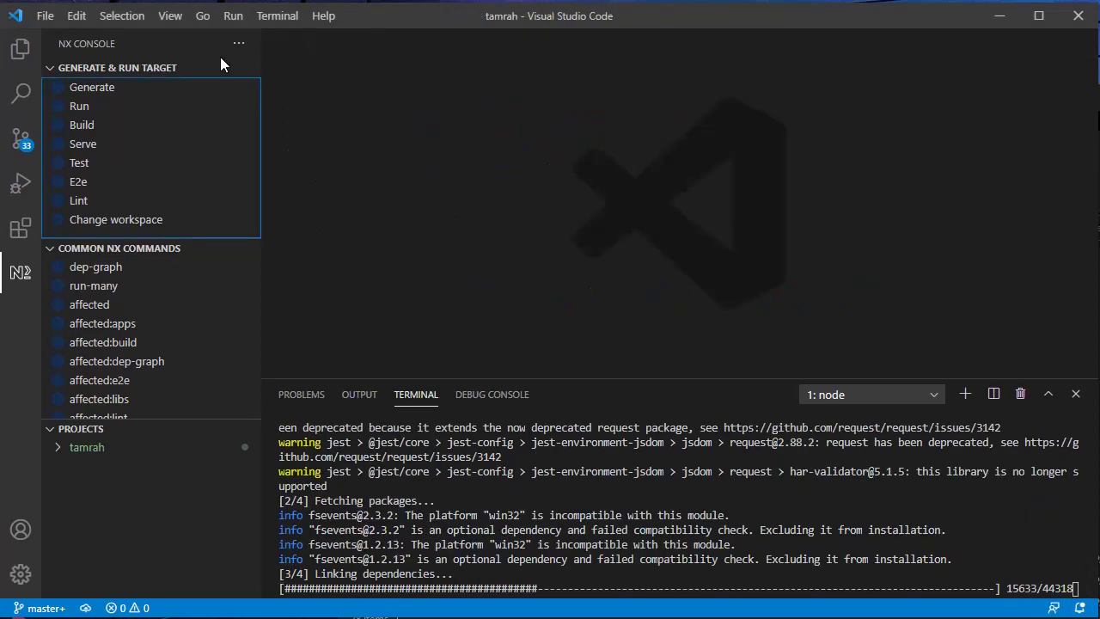
# Expand libs, apps and apps/tamrah in the Explorer, then return to Nx Console
pyautogui.click(17, 50)
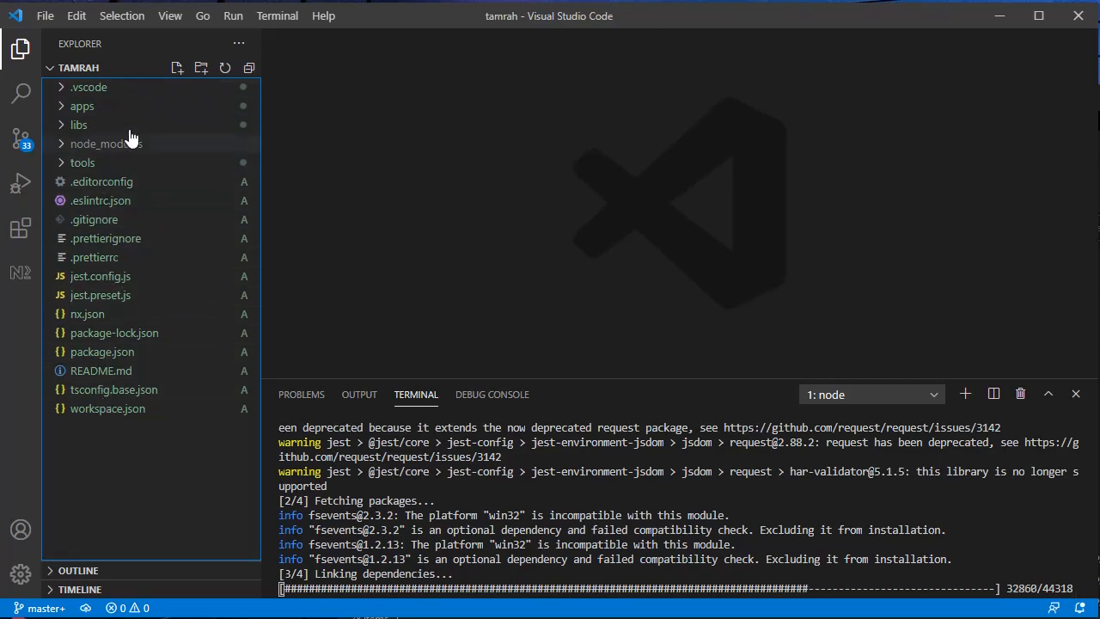
pyautogui.moveTo(86, 247)
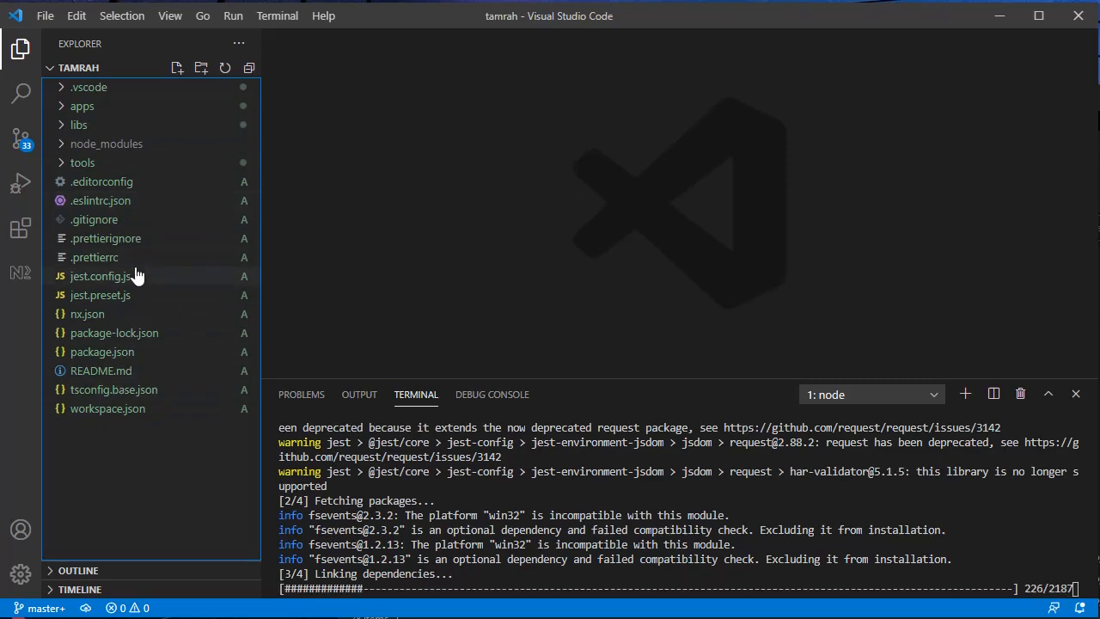
pyautogui.click(78, 124)
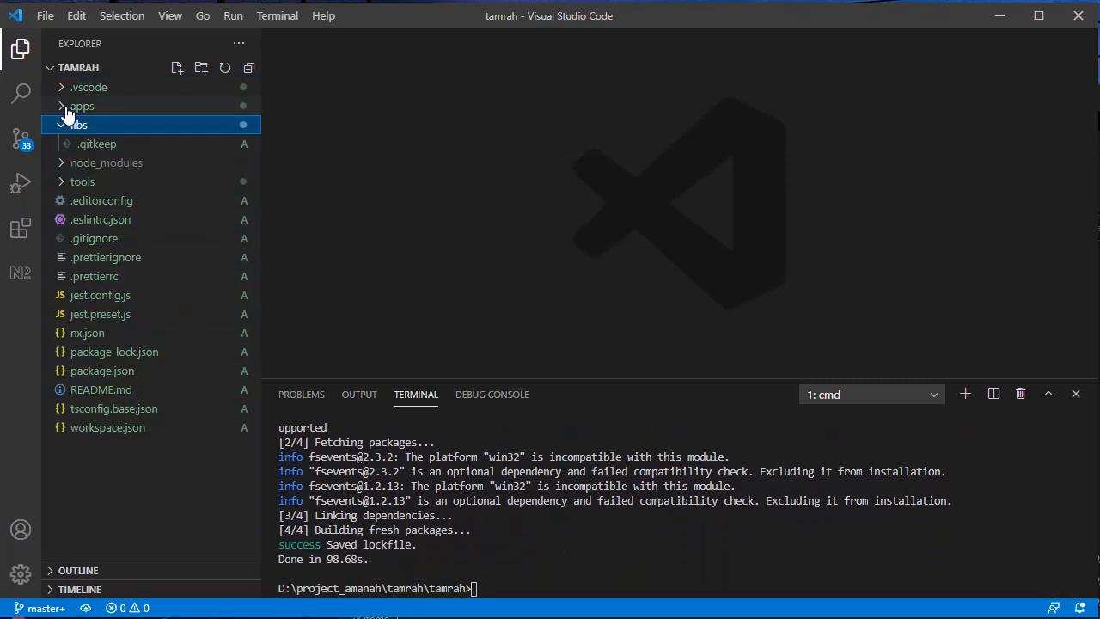
pyautogui.click(82, 106)
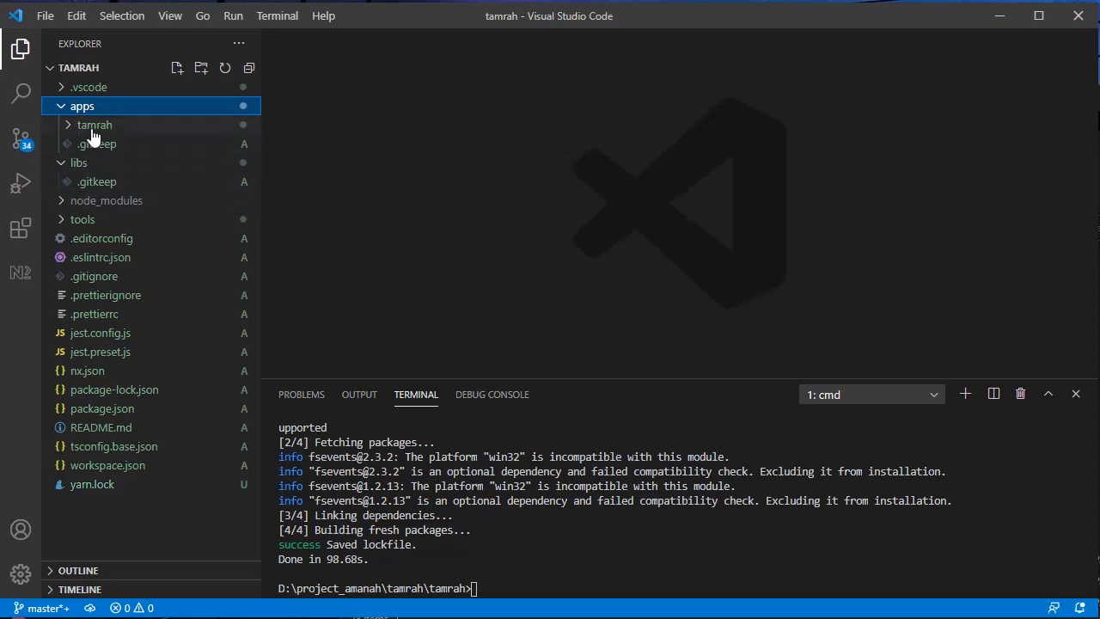
pyautogui.click(93, 125)
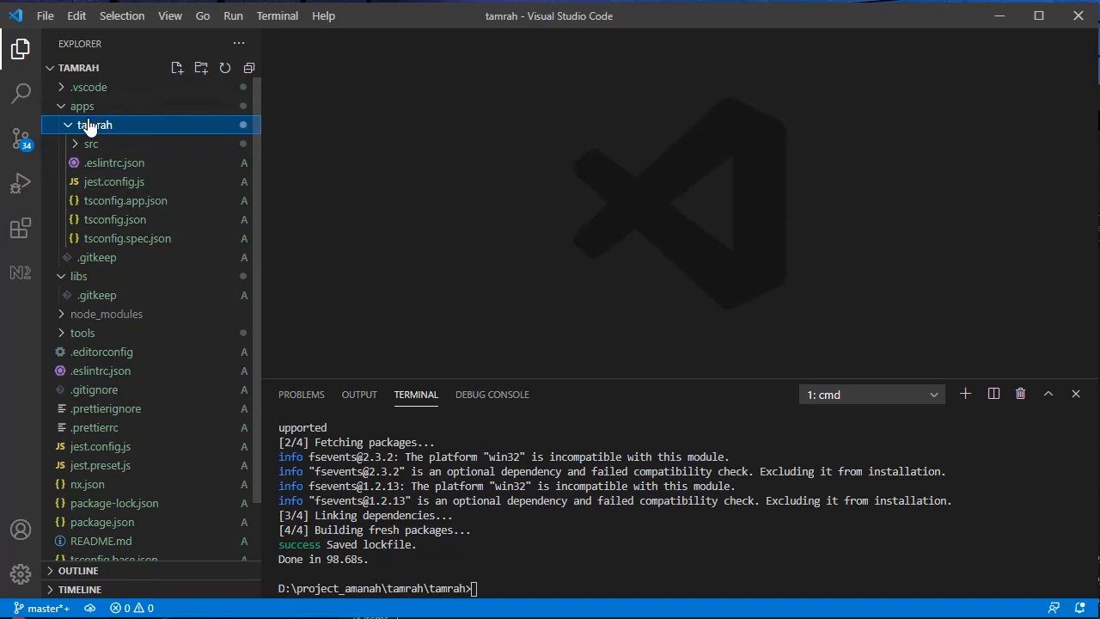
pyautogui.moveTo(103, 158)
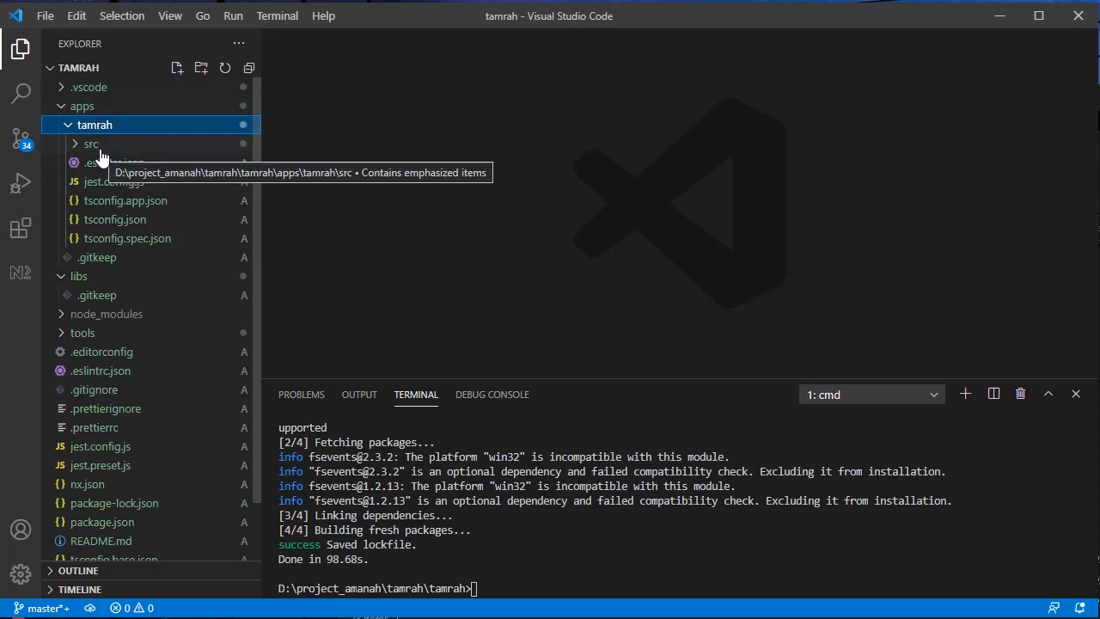
pyautogui.click(19, 273)
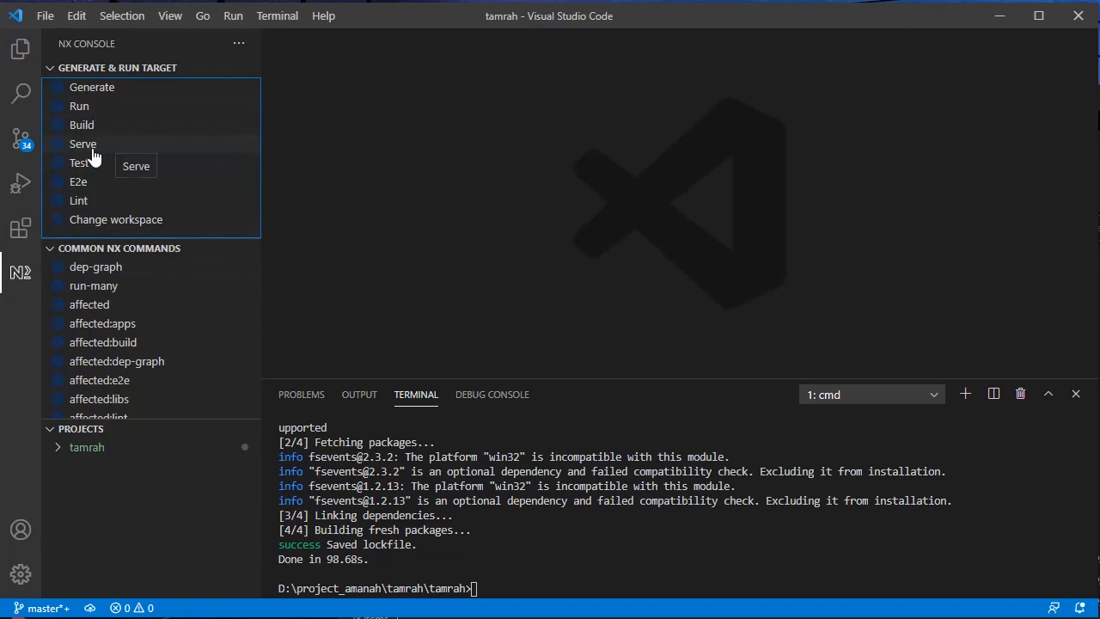
# Serve tamrah from Nx Console, allow node through the firewall, and select localhost:3333/api
pyautogui.click(83, 144)
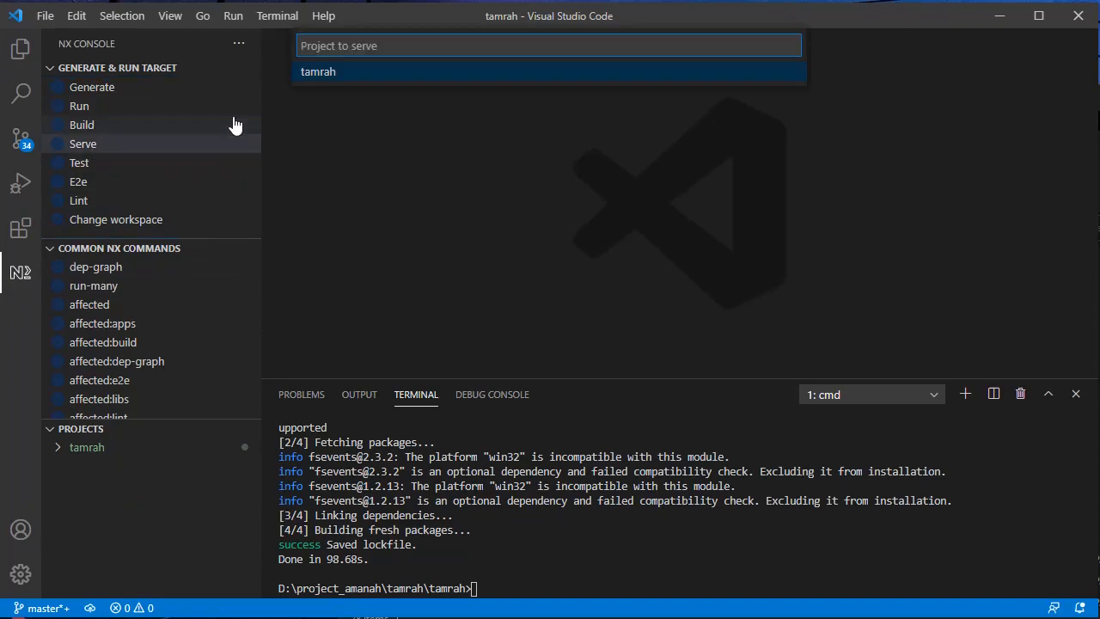
pyautogui.click(318, 71)
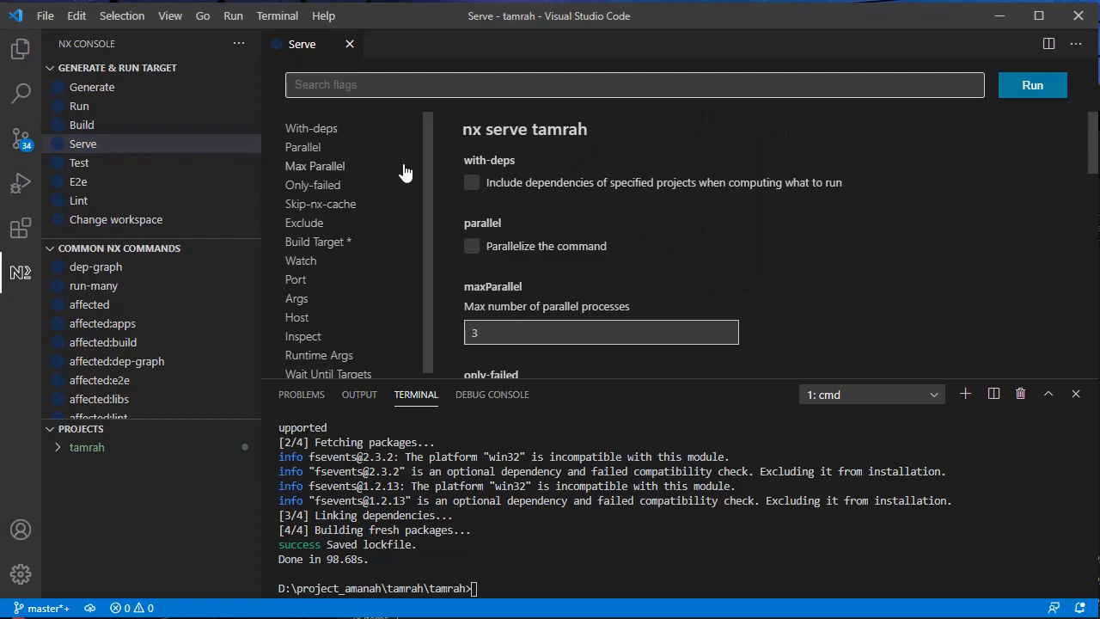
pyautogui.moveTo(928, 116)
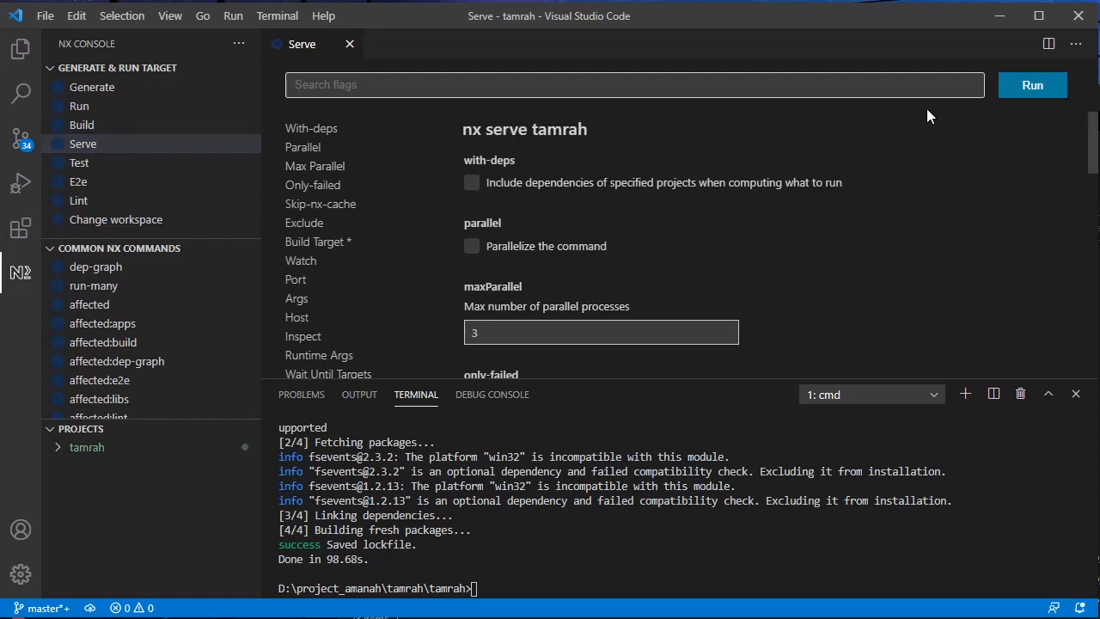
pyautogui.click(1033, 84)
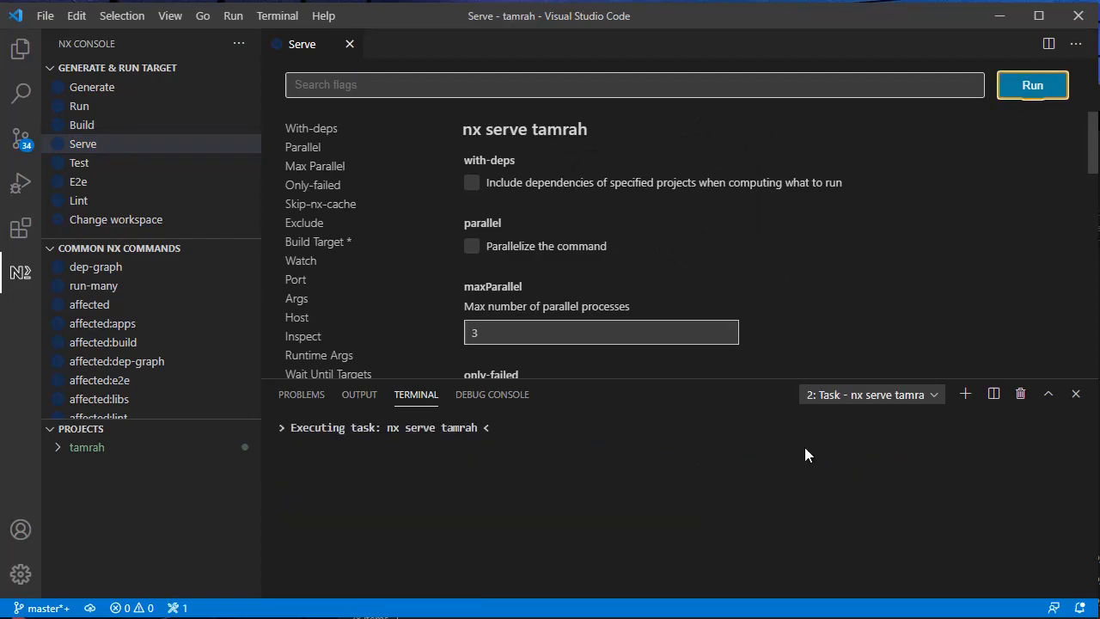
pyautogui.click(1033, 84)
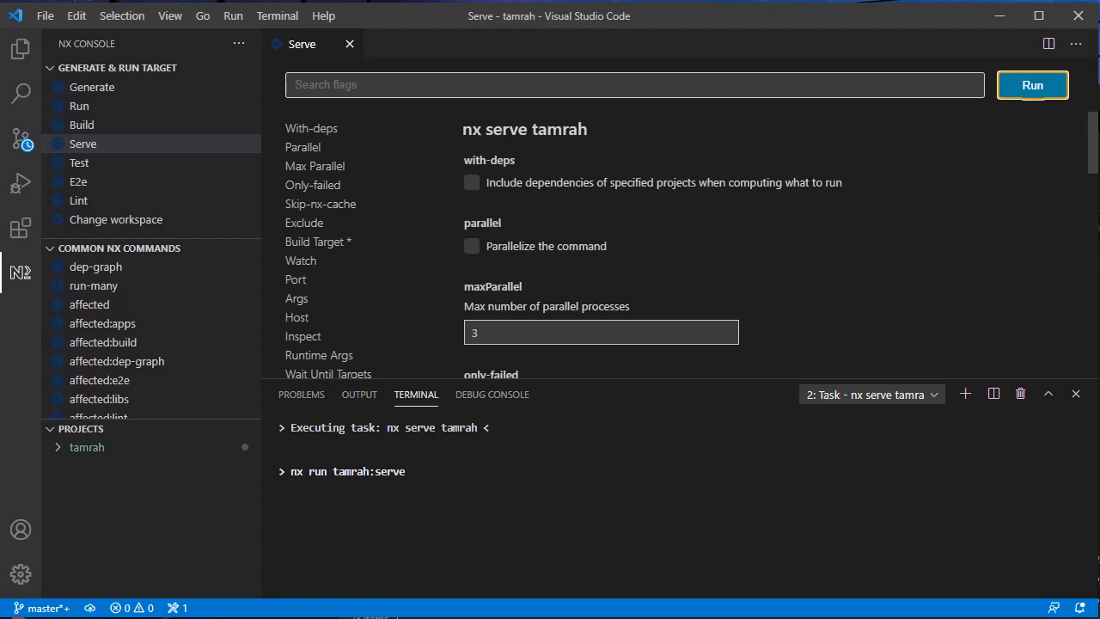
pyautogui.click(1032, 85)
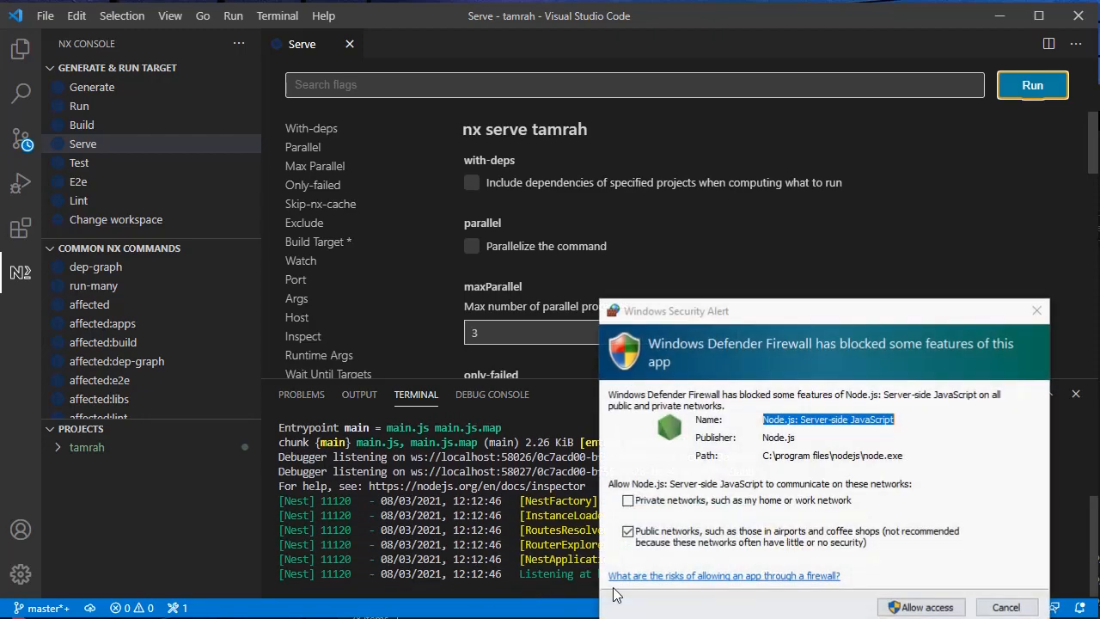
pyautogui.click(629, 501)
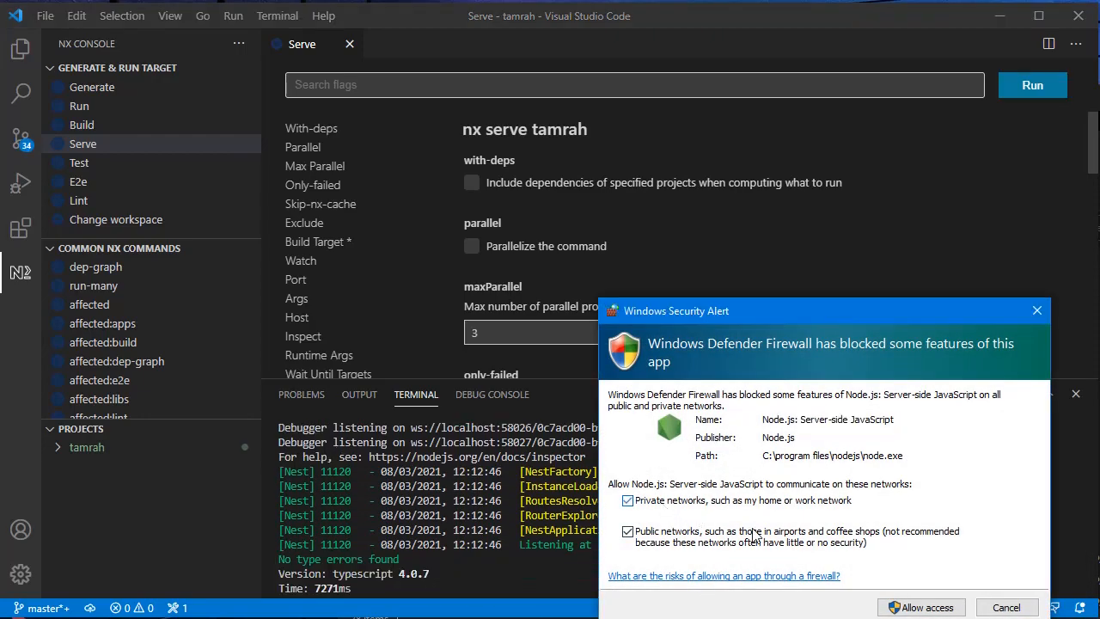
pyautogui.click(922, 607)
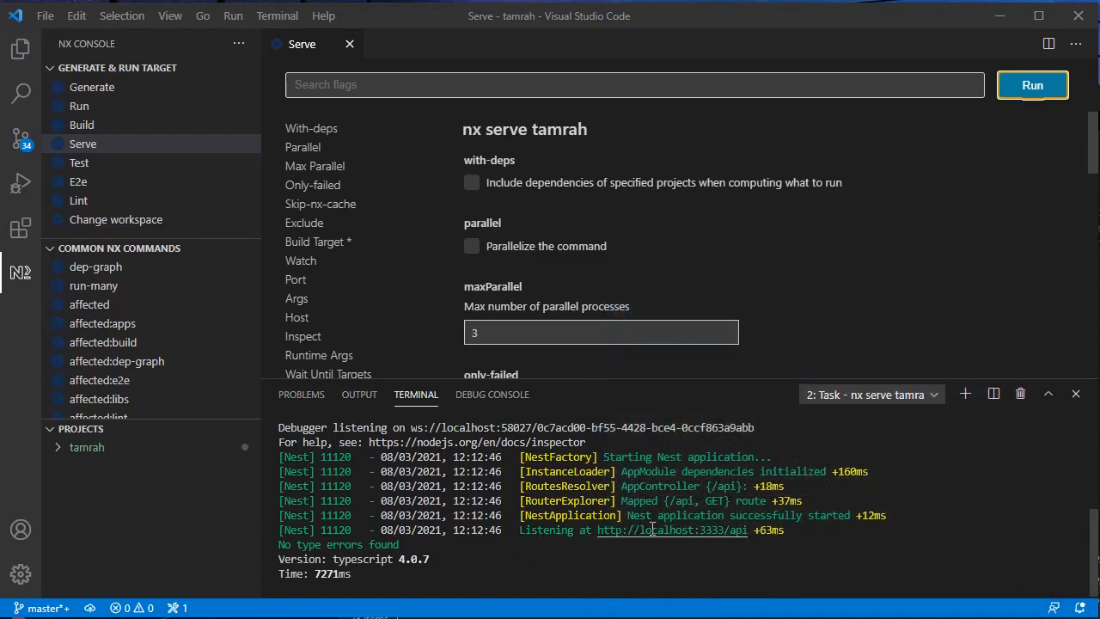
pyautogui.moveTo(661, 531)
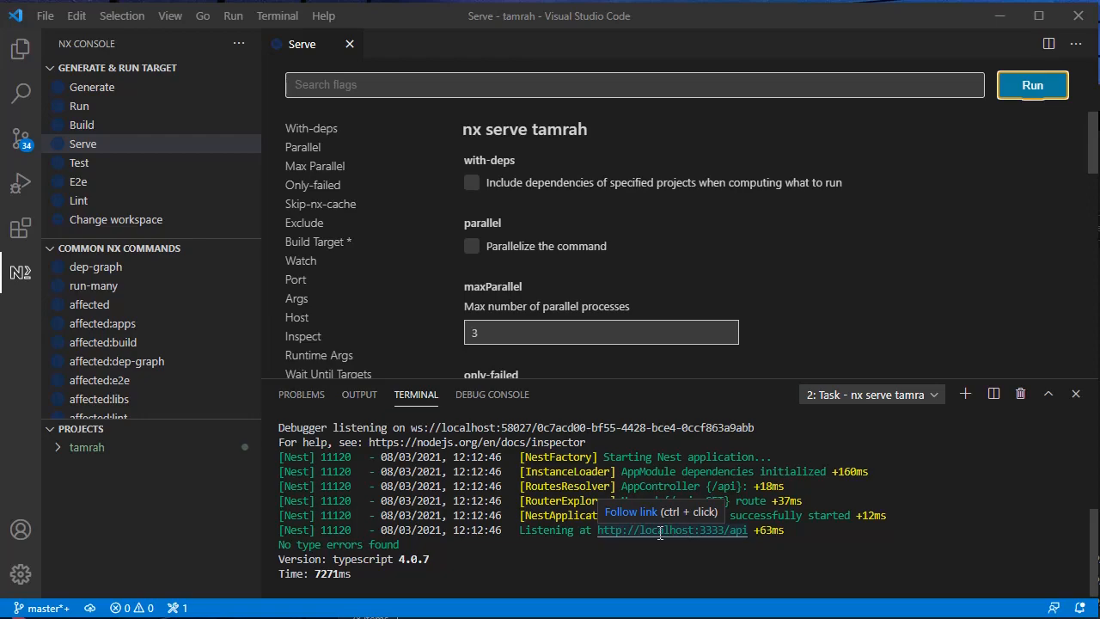
pyautogui.moveTo(757, 531)
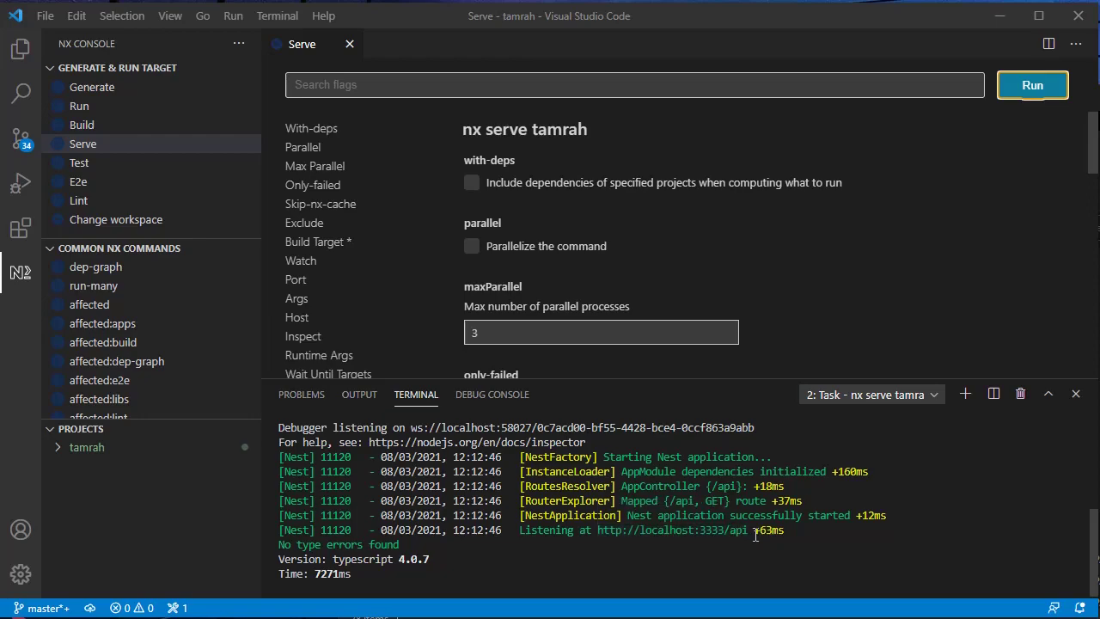
pyautogui.moveTo(710, 531)
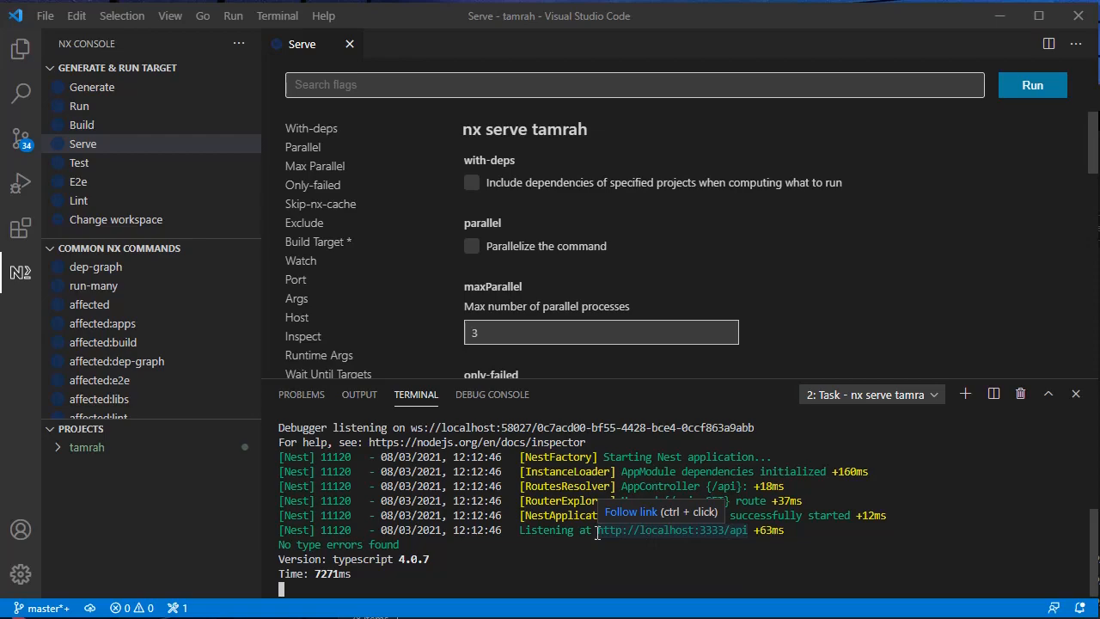
pyautogui.doubleClick(666, 530)
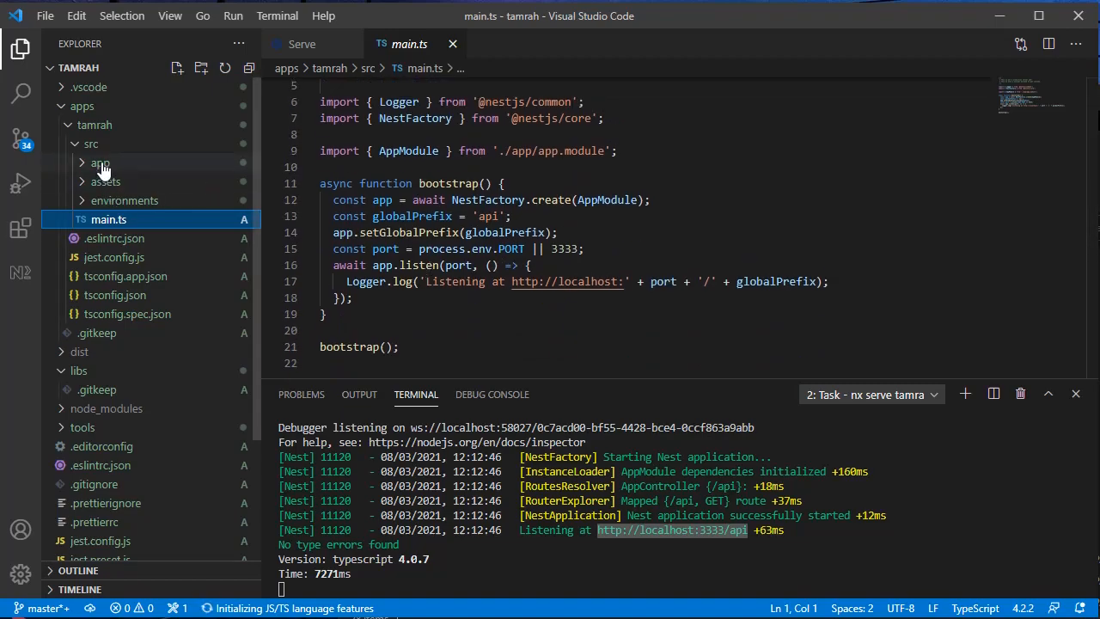
# Expand src/app and open app.controller.ts, then app.service.ts
pyautogui.click(100, 162)
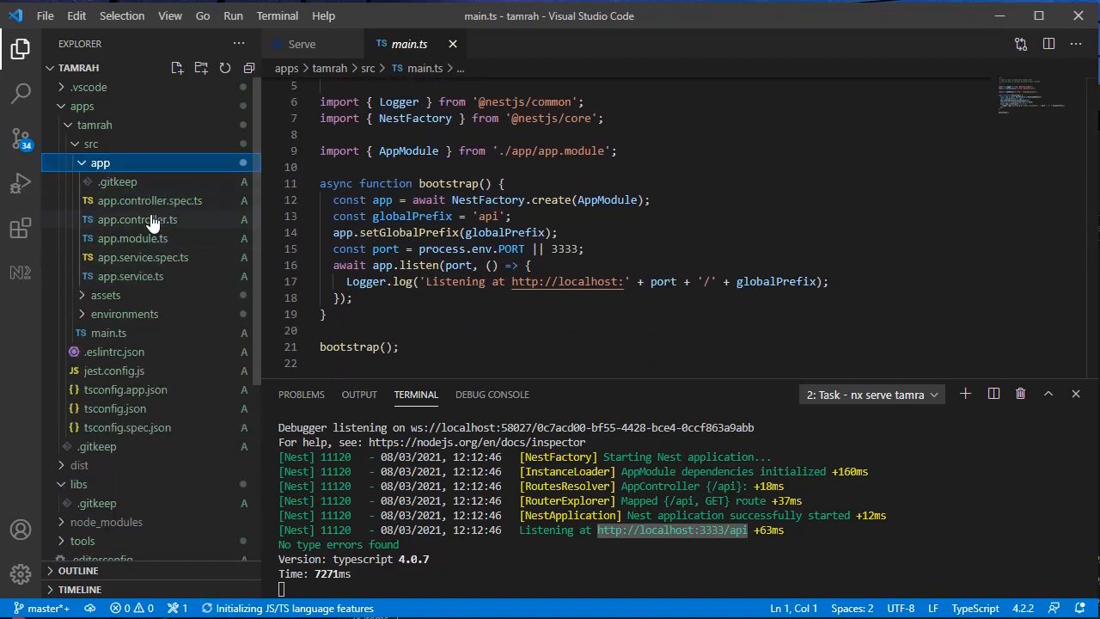
pyautogui.click(137, 219)
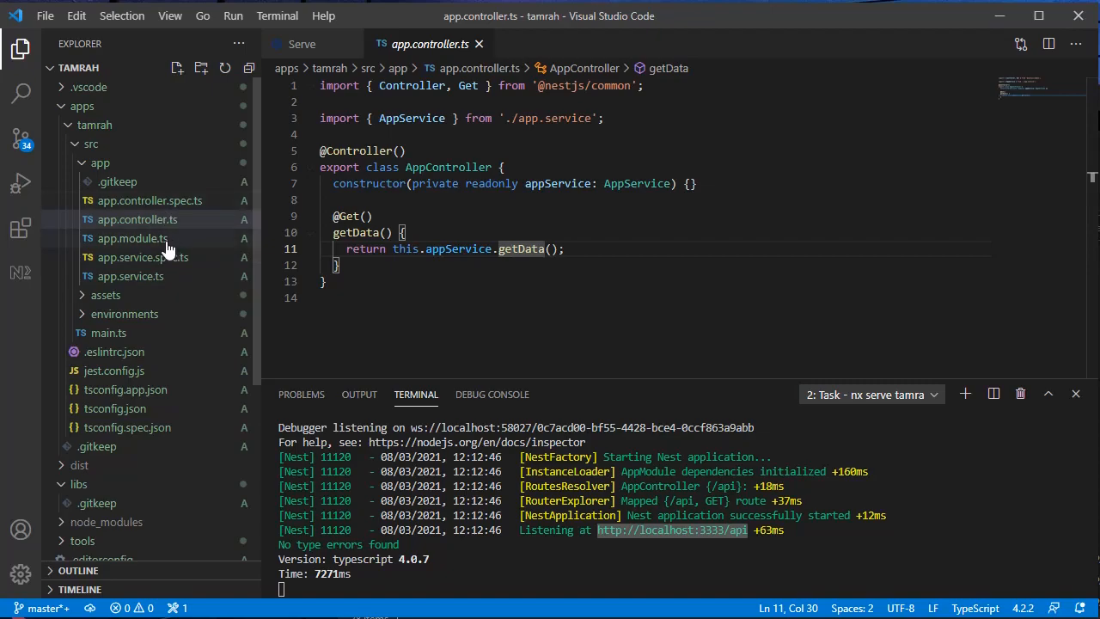
pyautogui.moveTo(154, 276)
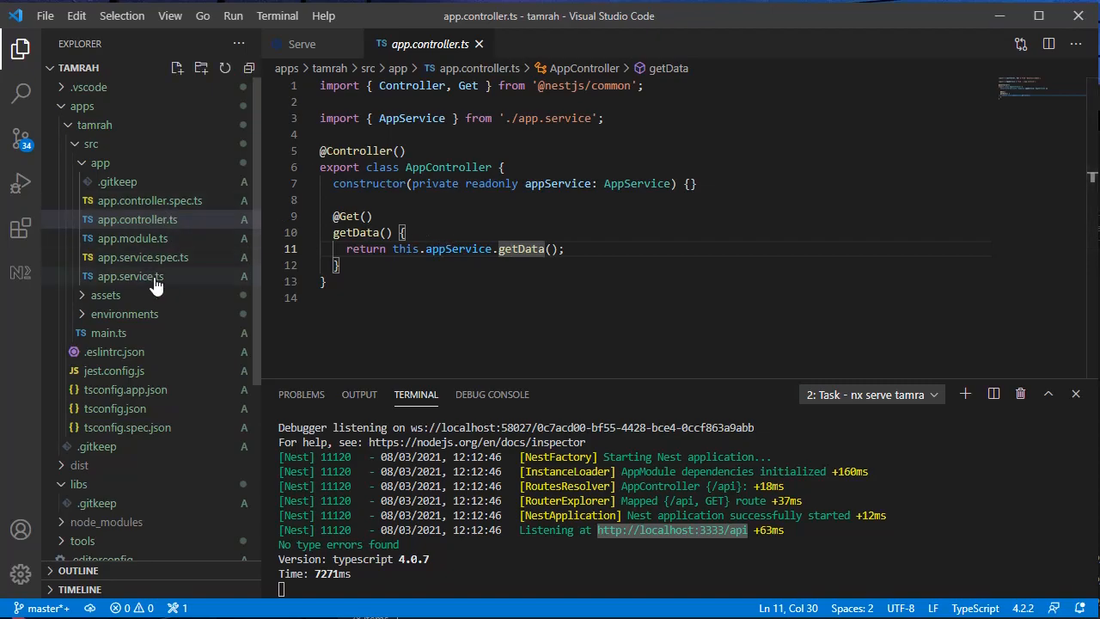
pyautogui.click(131, 276)
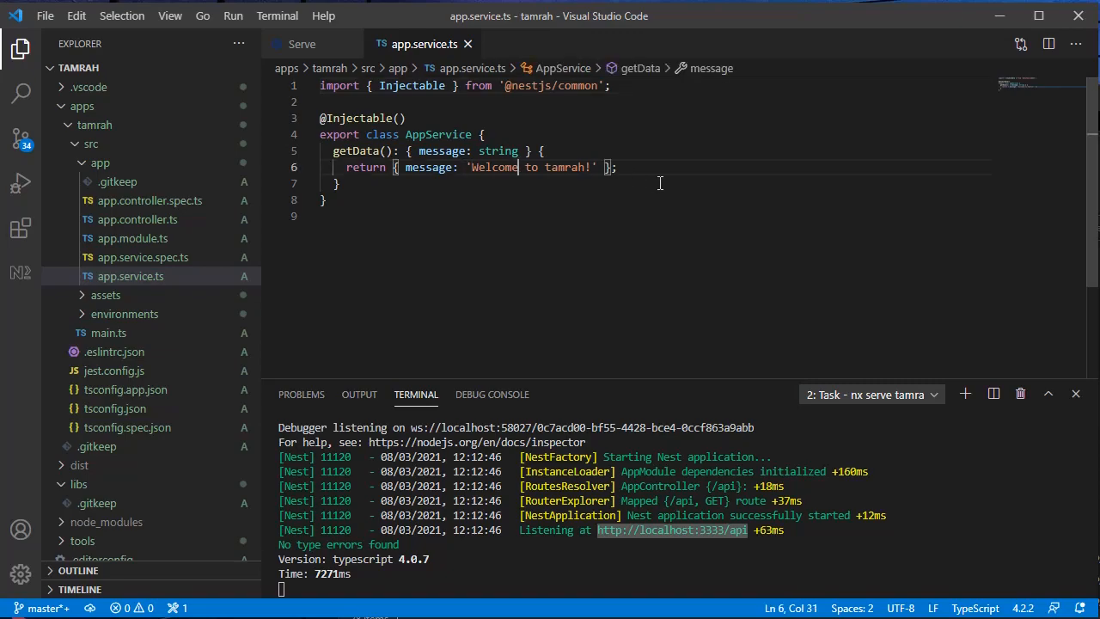
# Replace 'Welcome to tamrah!' in getData with 'Hi I am just a tutorial'
pyautogui.moveTo(474, 167); pyautogui.dragTo(590, 167)
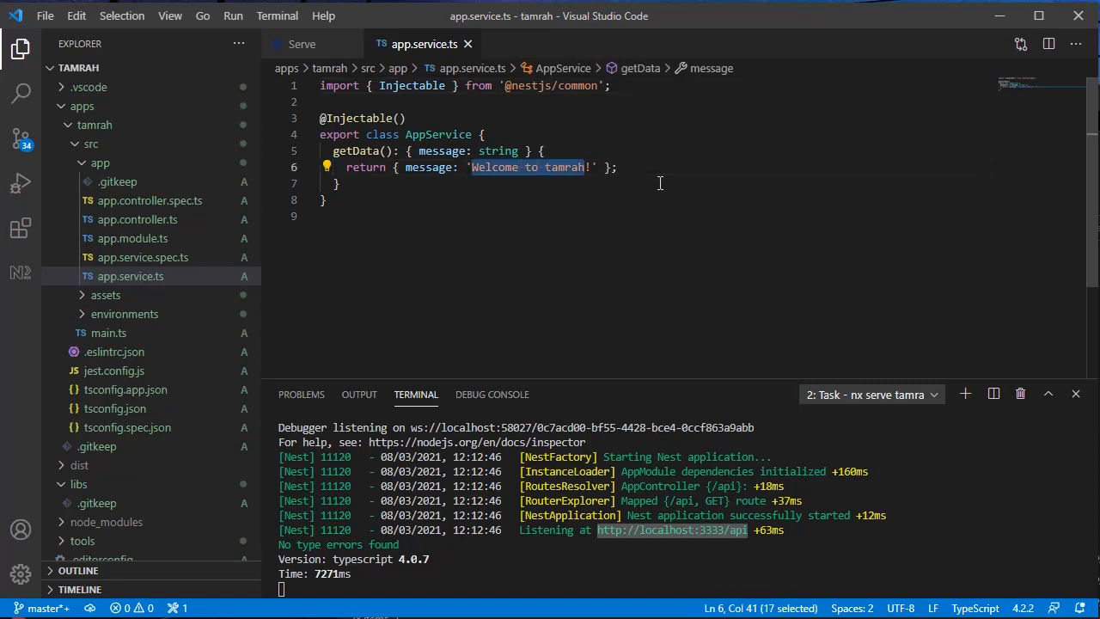
pyautogui.write('Hi I am just a')
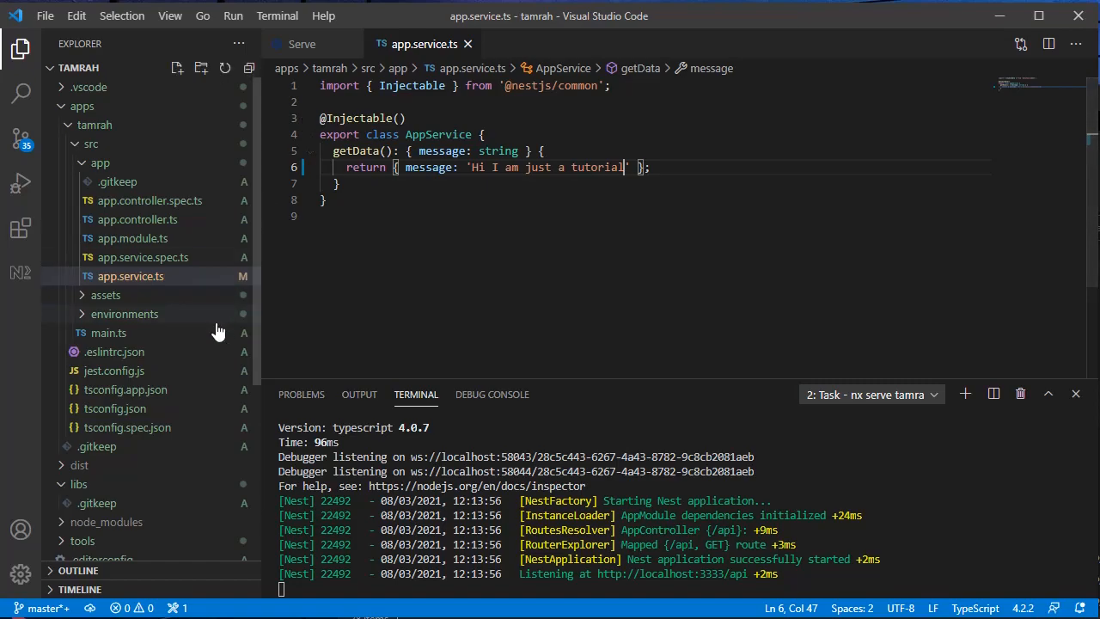
pyautogui.moveTo(392, 420)
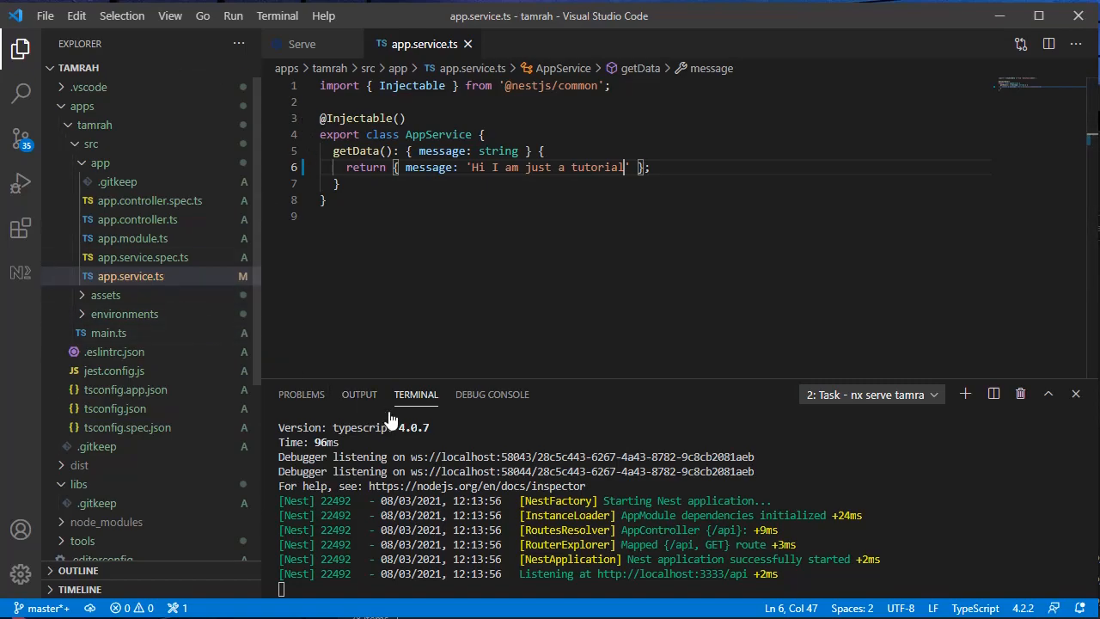